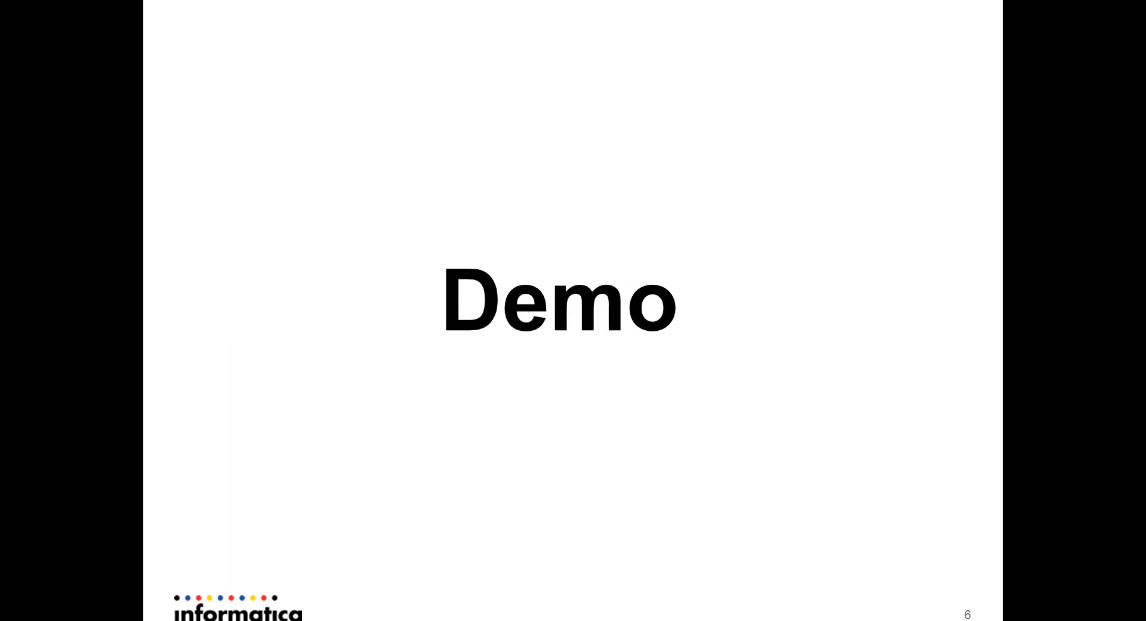
Leave the Demo slide and switch over to Informatica Developer for the live demo.
key("alt+tab")
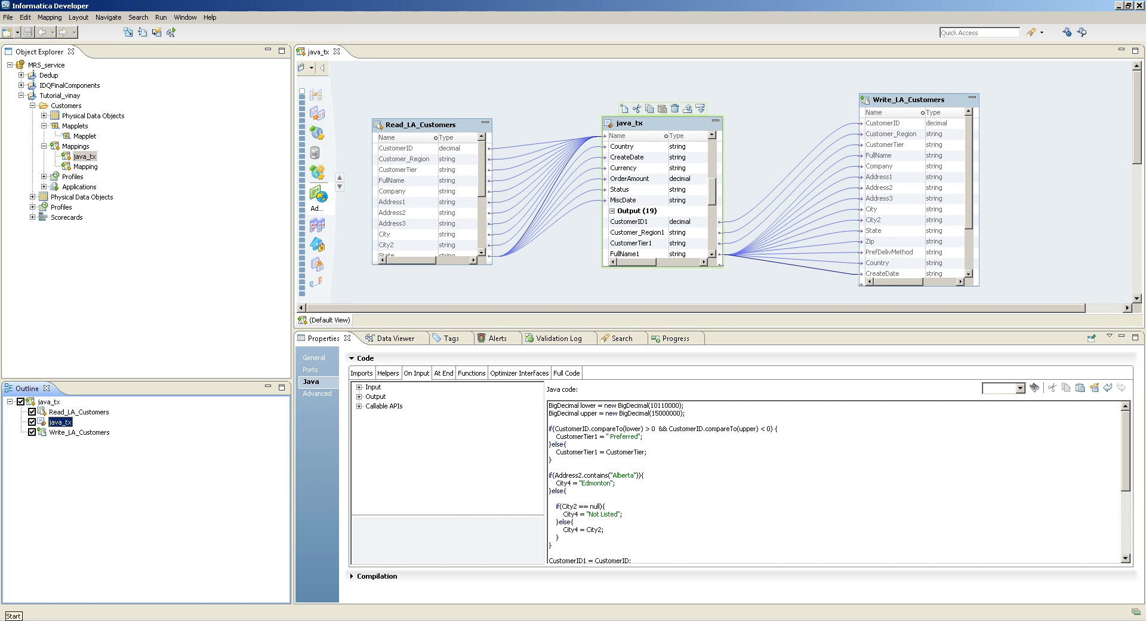
mouse_move(379, 124)
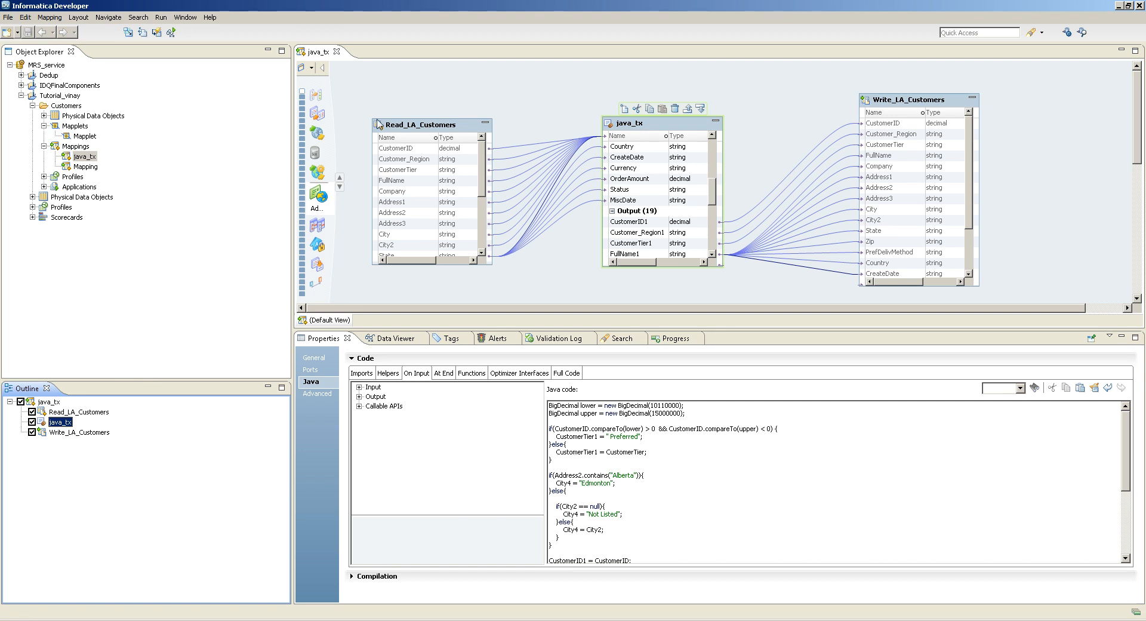
left_click(420, 124)
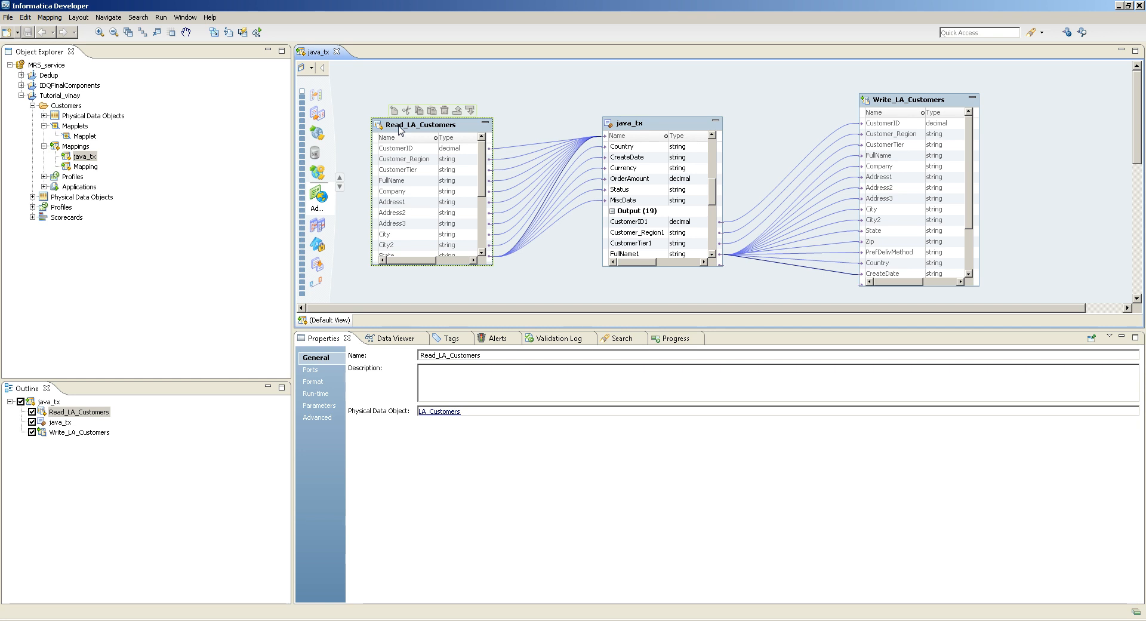
left_click(627, 123)
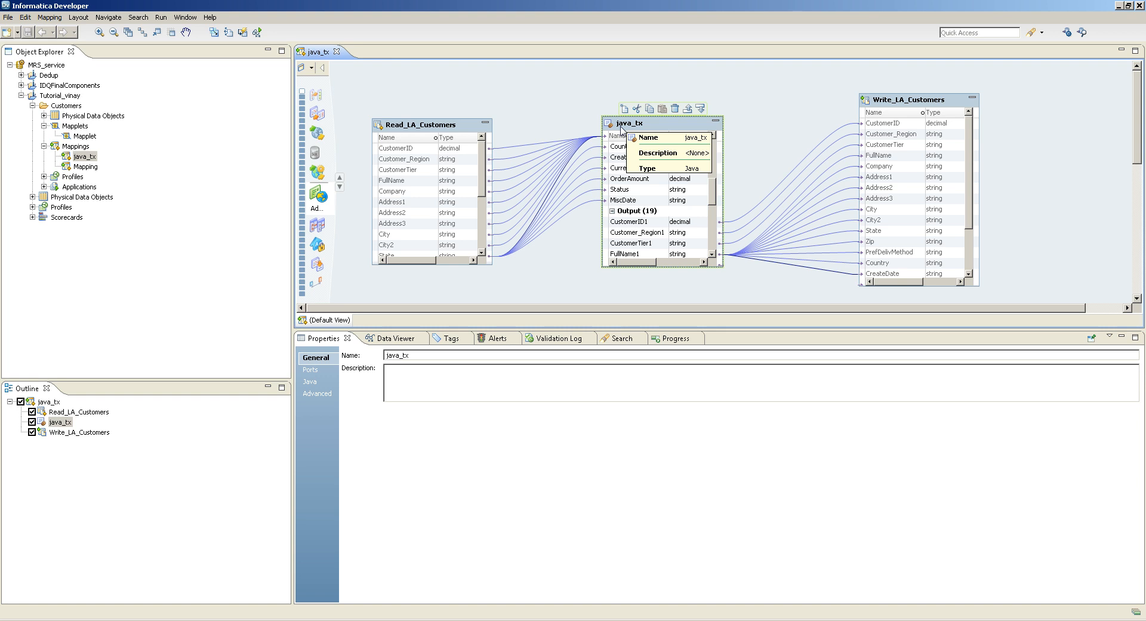
left_click(906, 99)
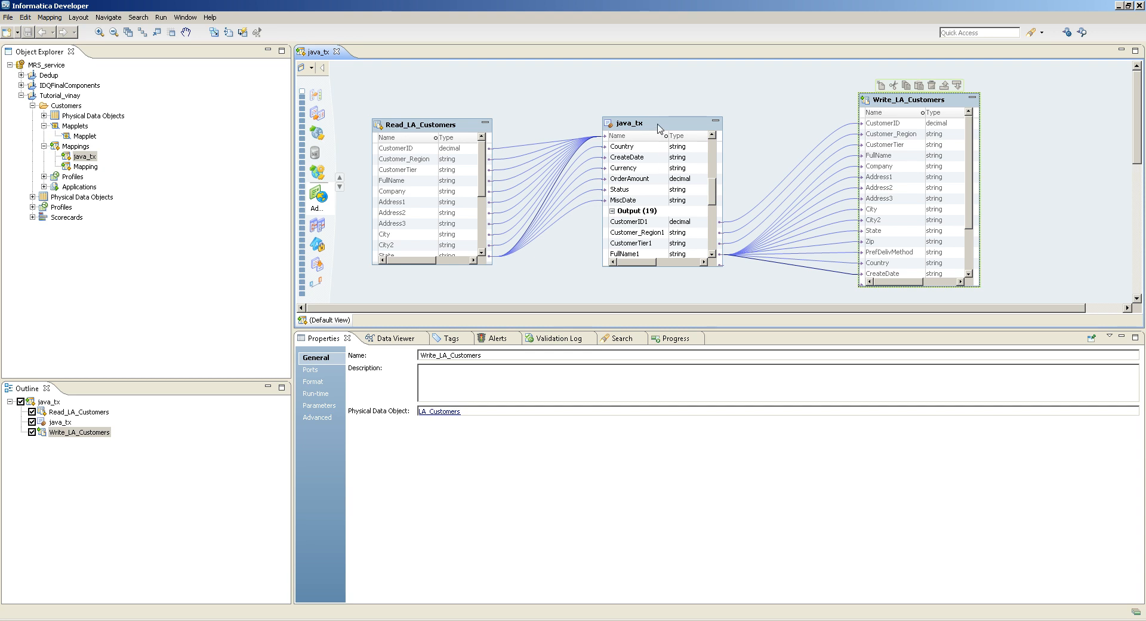
left_click(627, 123)
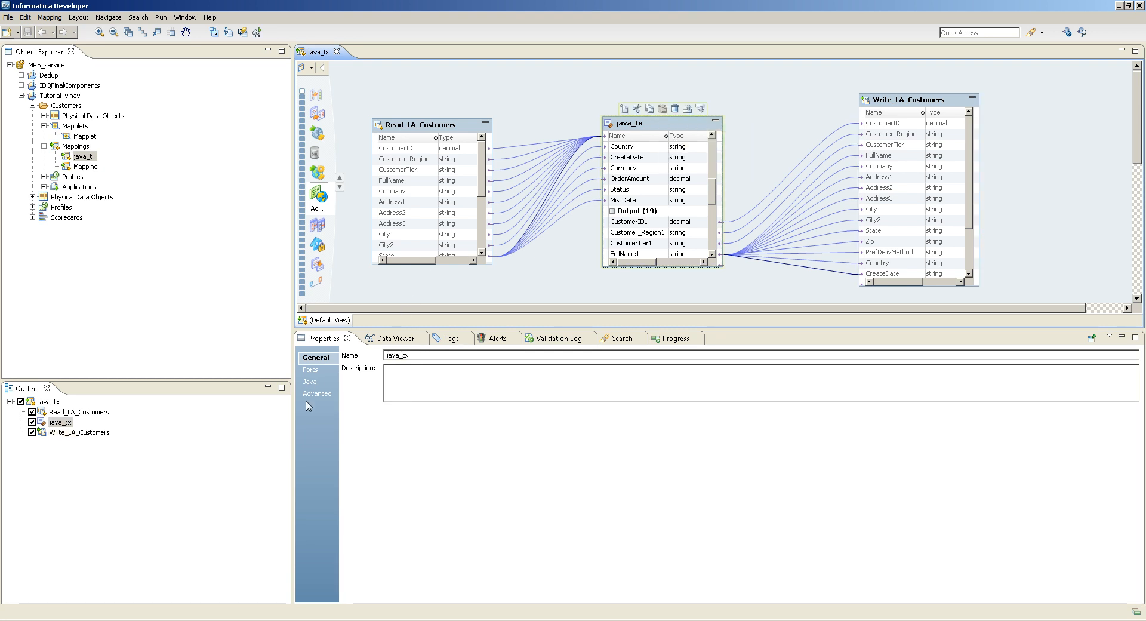
left_click(311, 381)
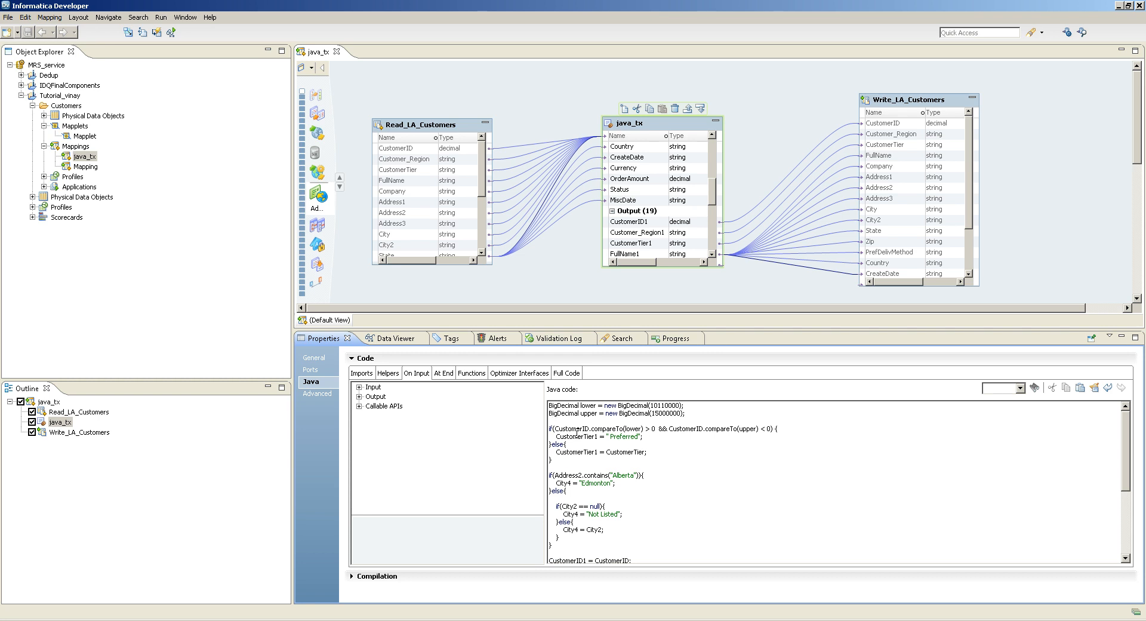
Highlight the CustomerID, CustomerTier1, Address2 and Alberta references in the On Input code.
double_click(576, 435)
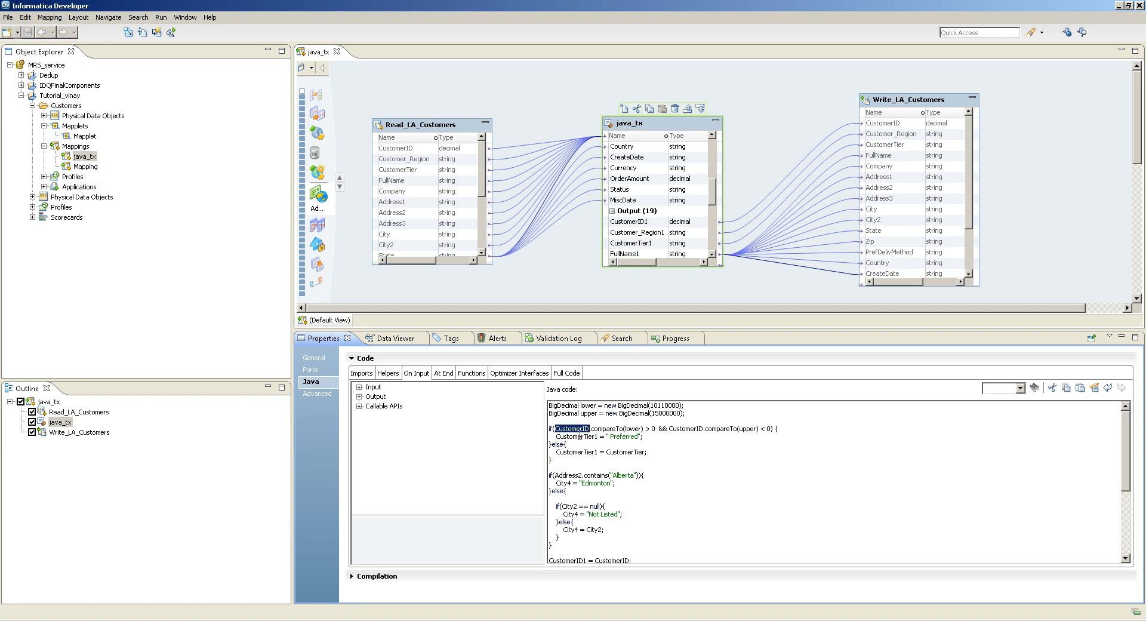
double_click(573, 436)
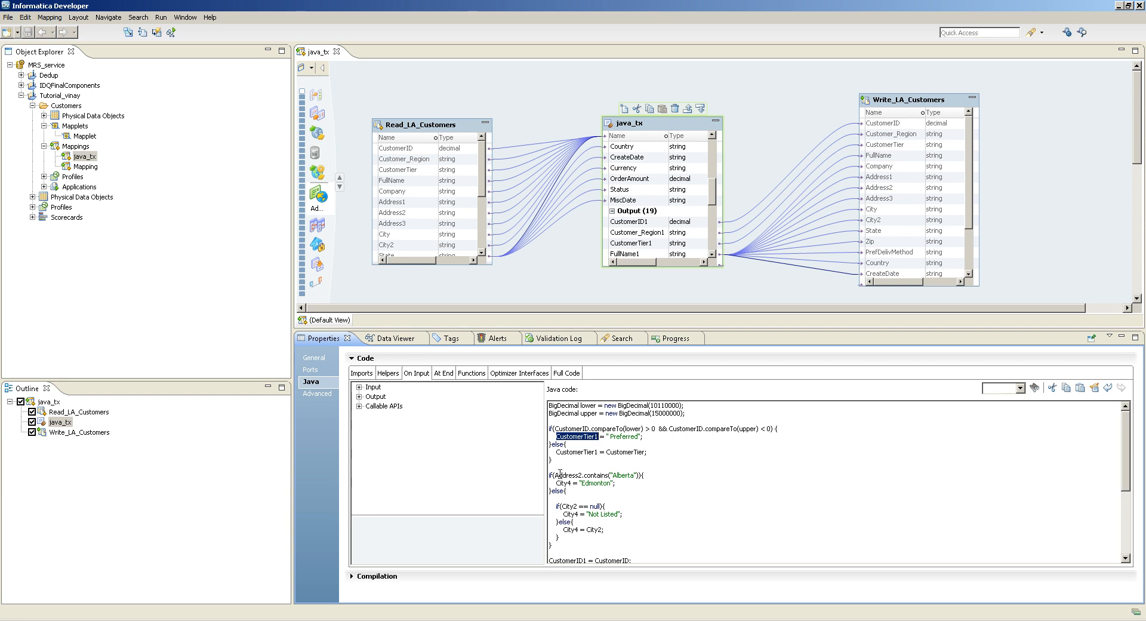
double_click(562, 476)
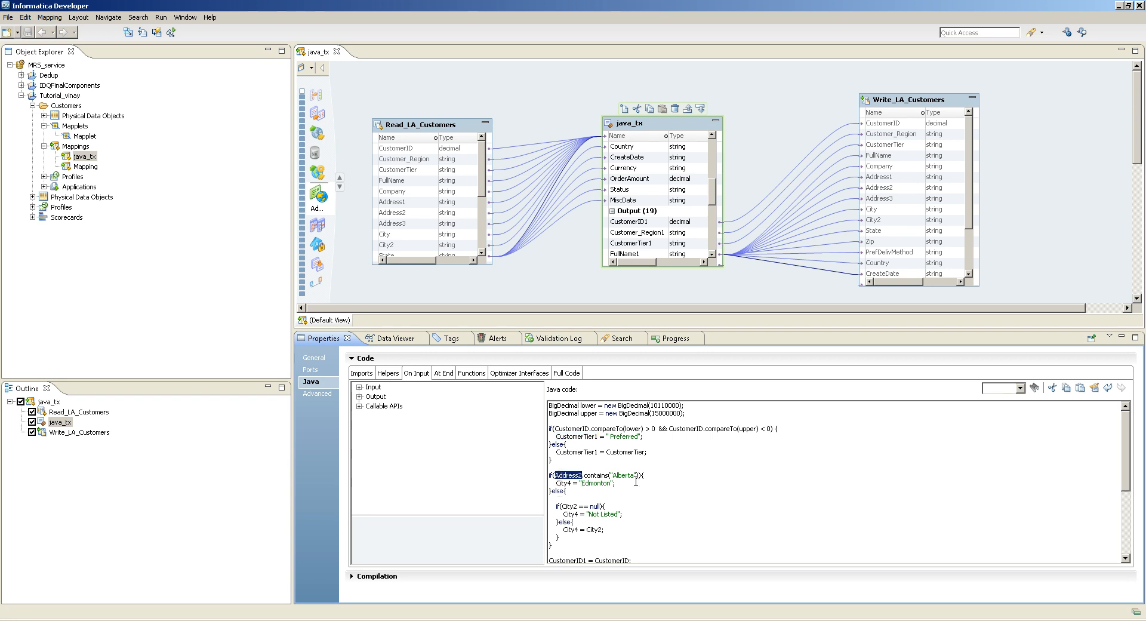
double_click(625, 474)
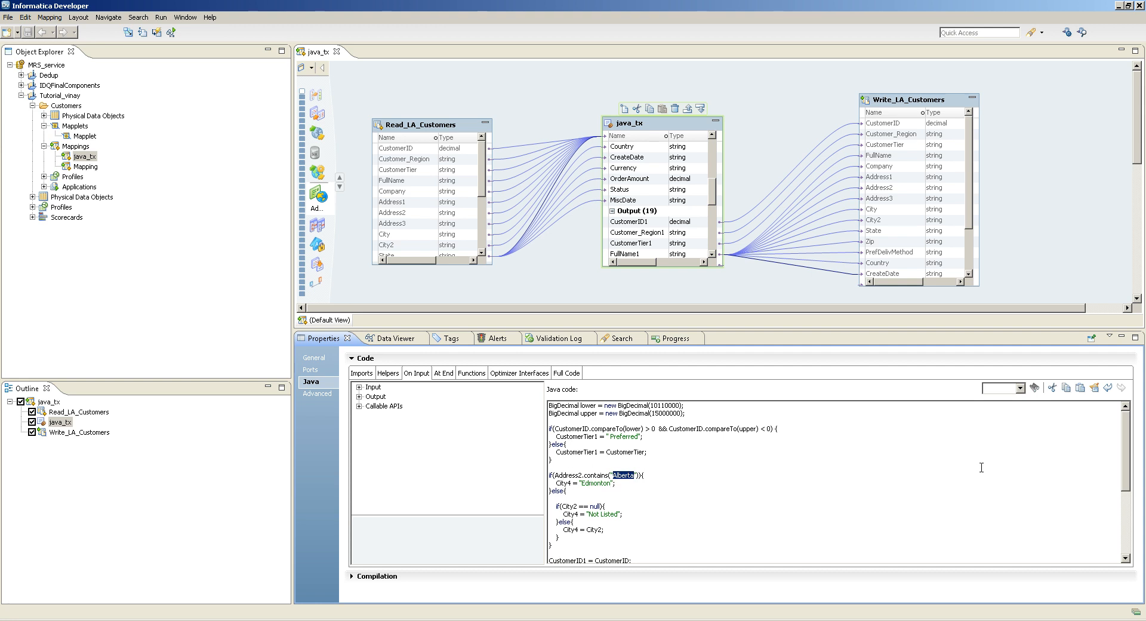
mouse_move(1129, 458)
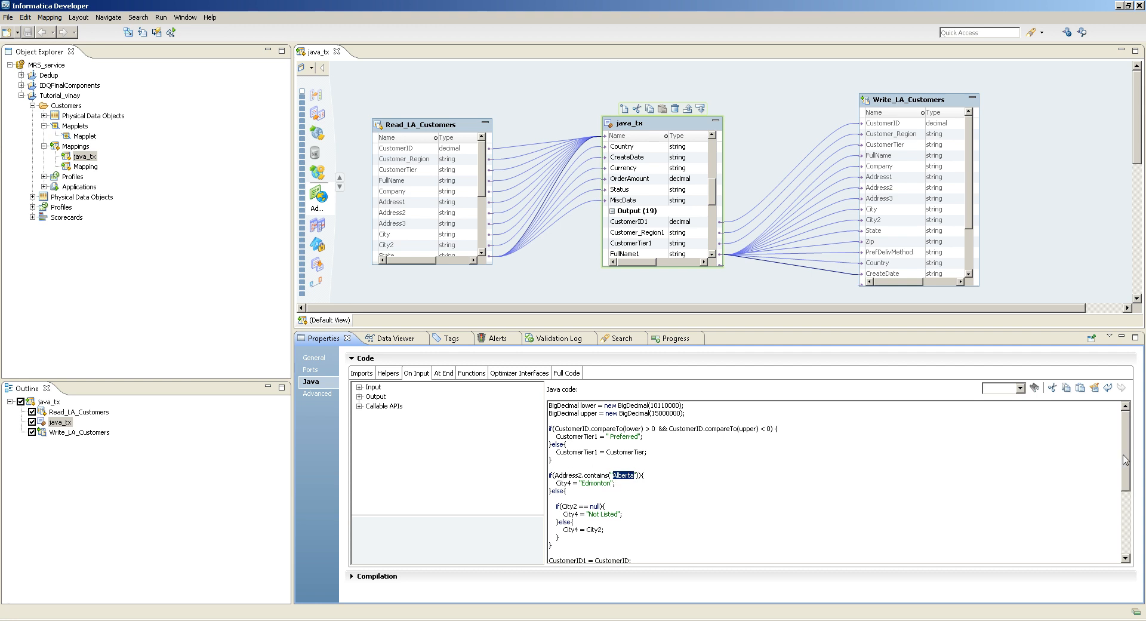
scroll("down", 3)
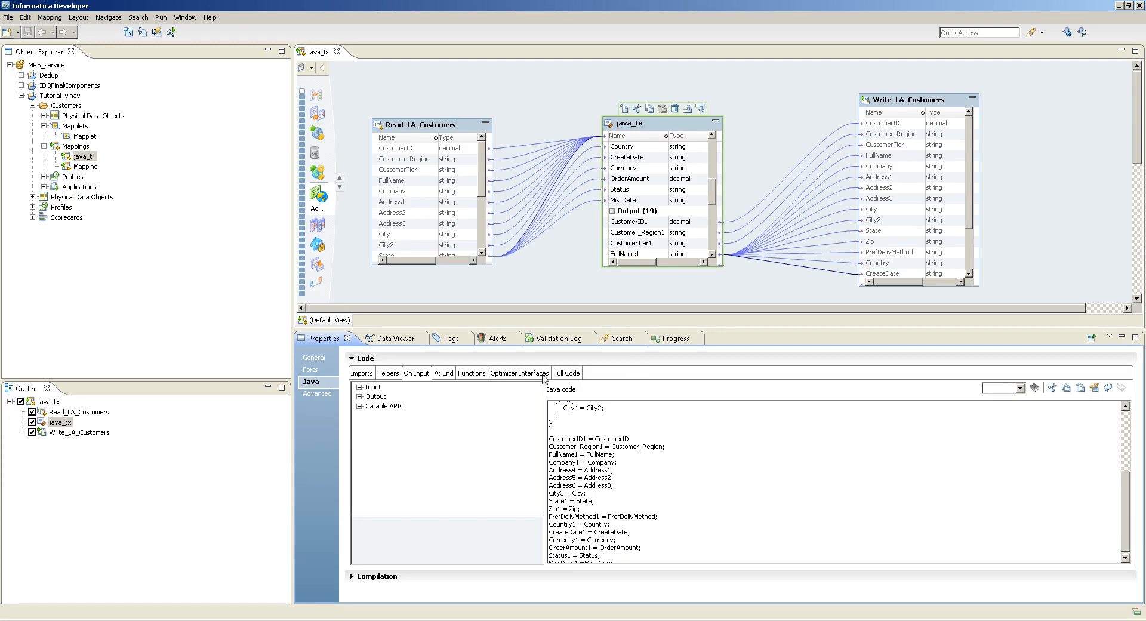
Show the Full Code view with the complete generated Java source of java_tx.
left_click(565, 372)
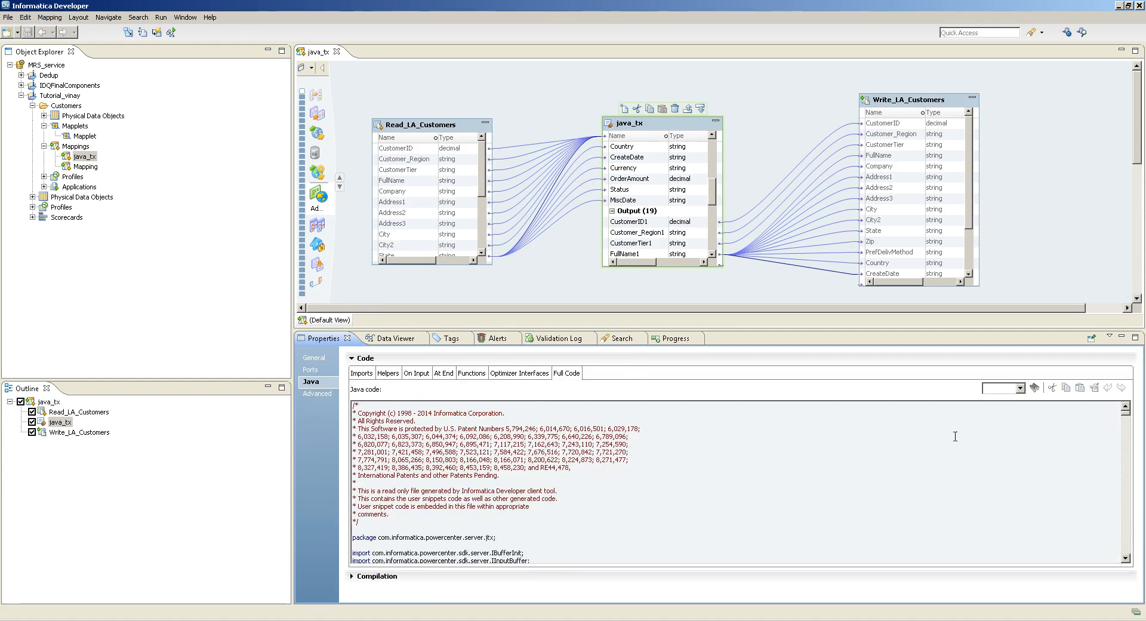
scroll("down", 3)
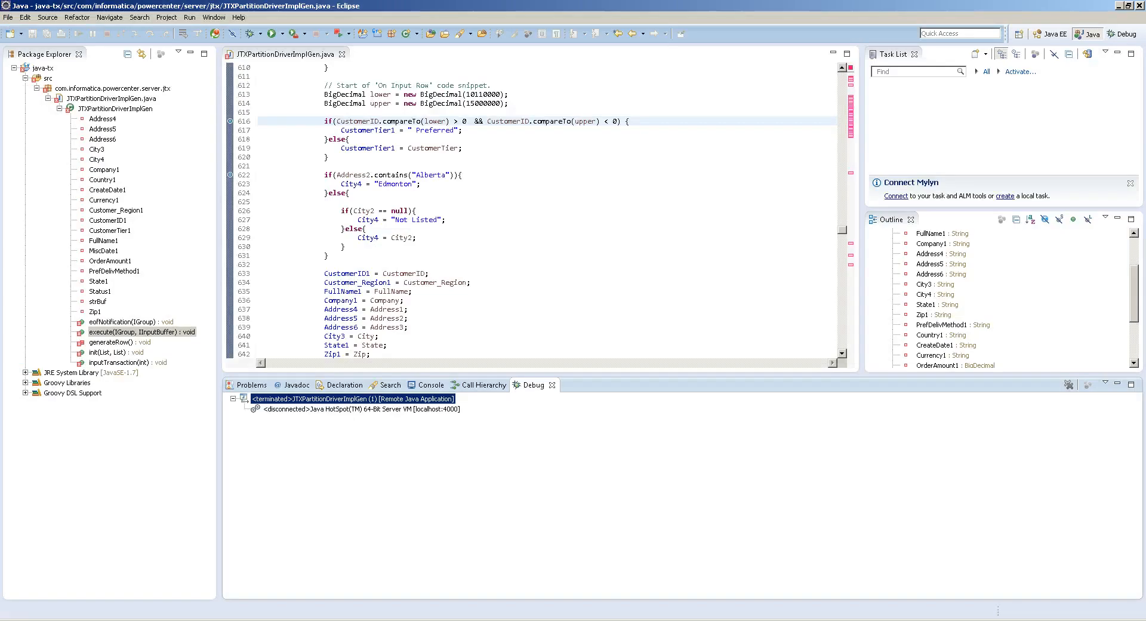
mouse_move(200, 117)
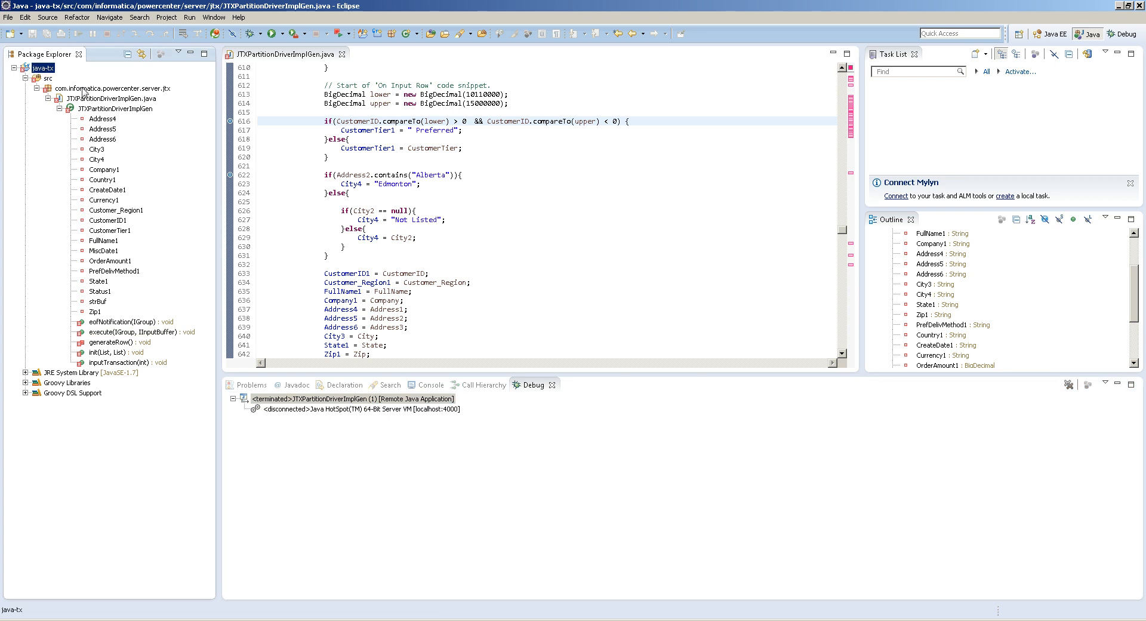
left_click(110, 87)
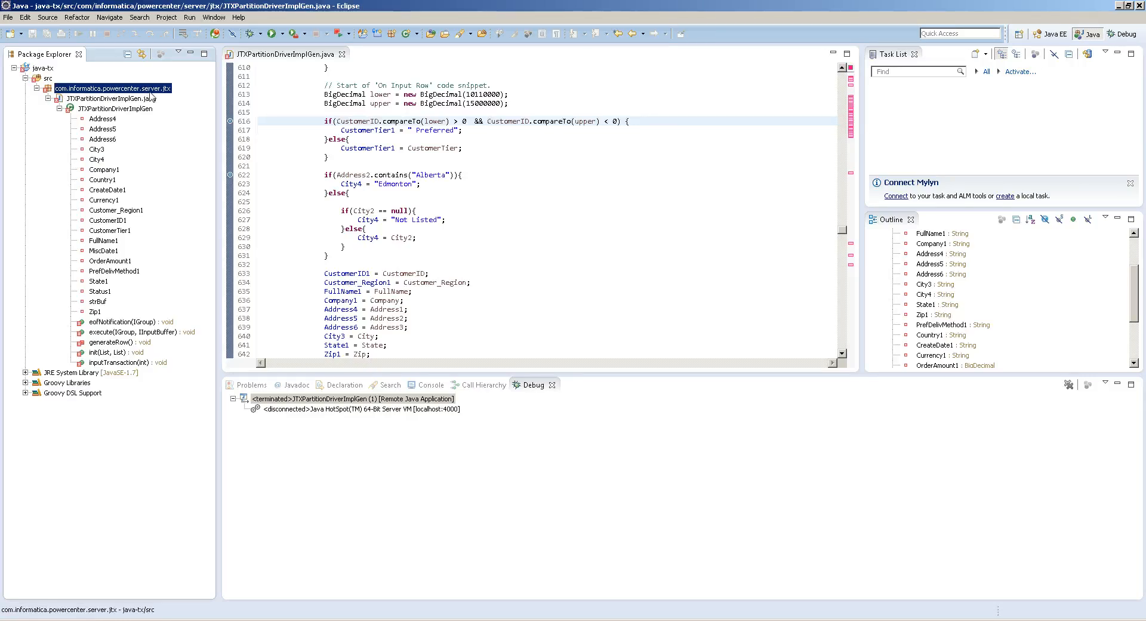
mouse_move(135, 109)
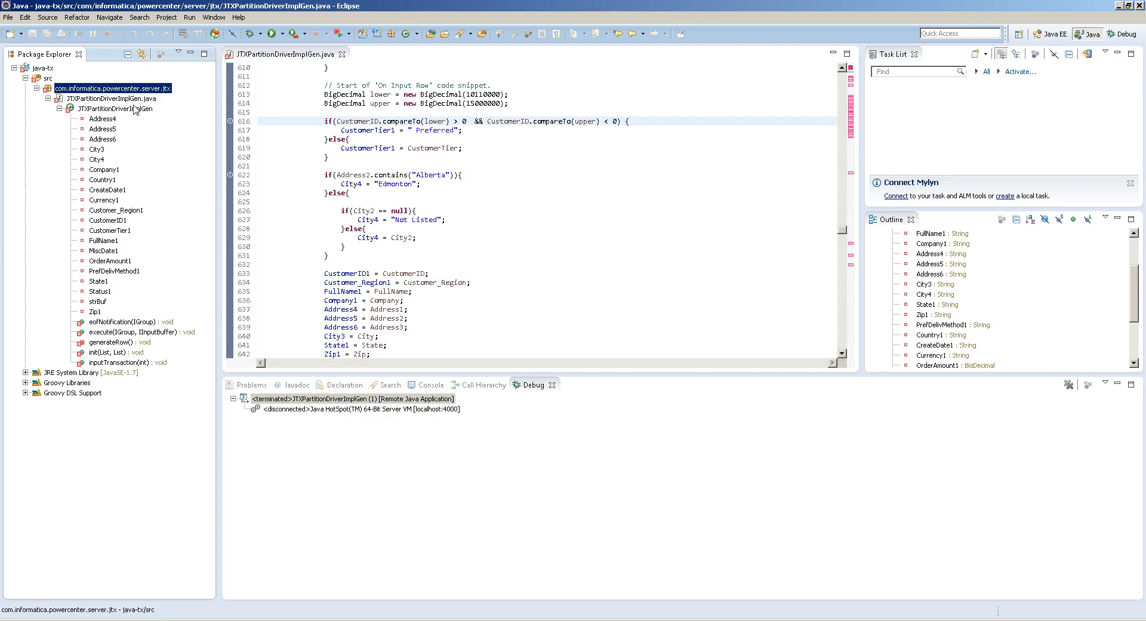
left_click(111, 98)
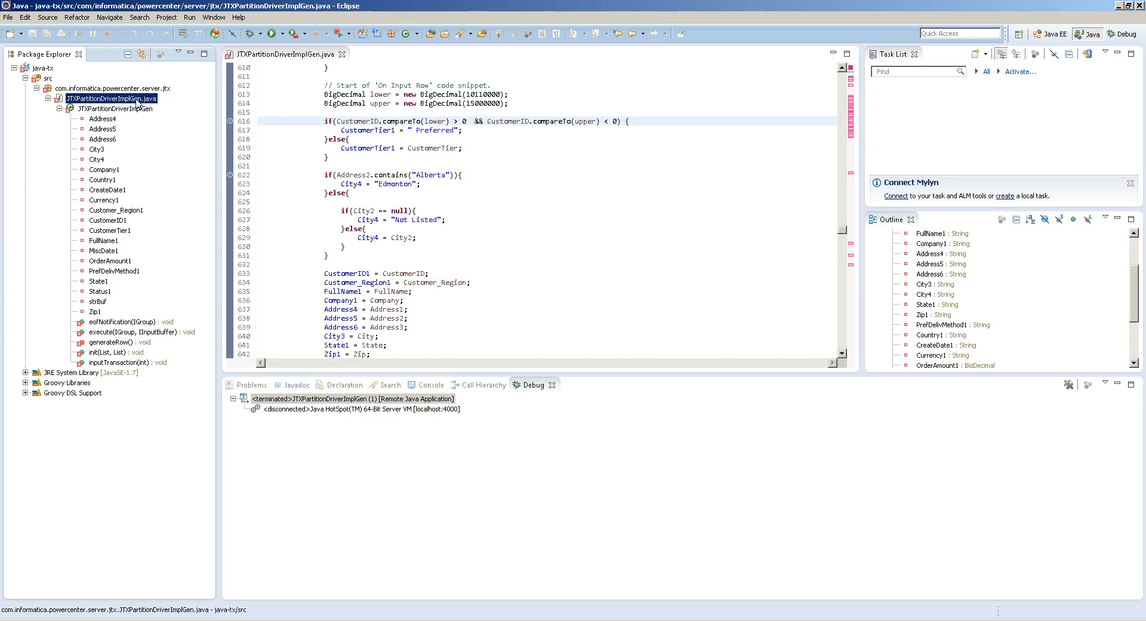
mouse_move(231, 128)
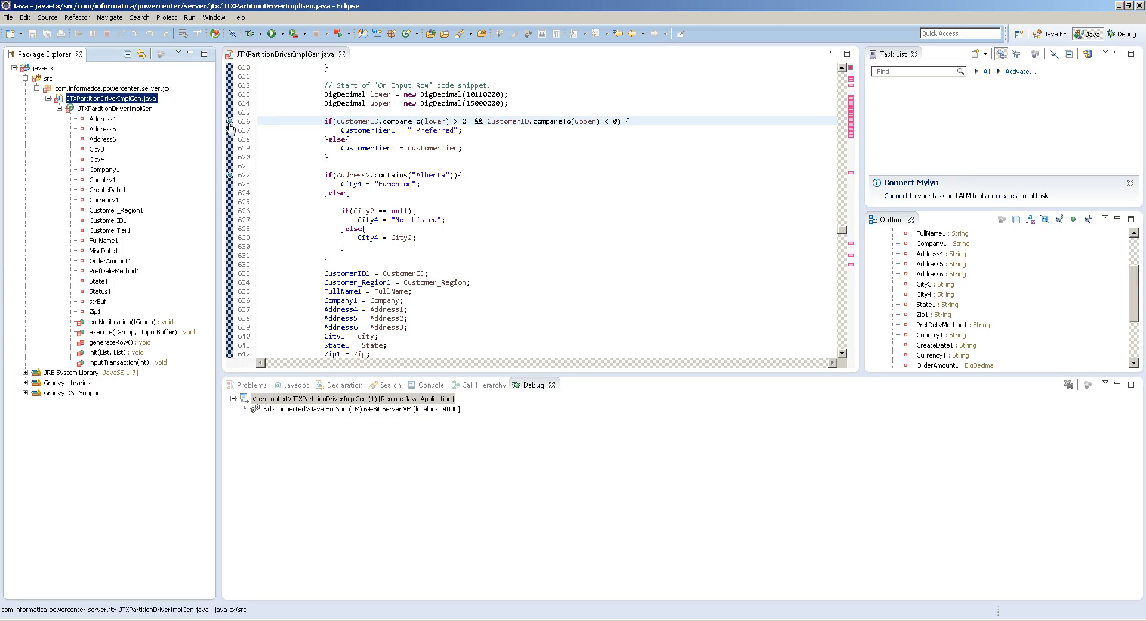
left_click(258, 121)
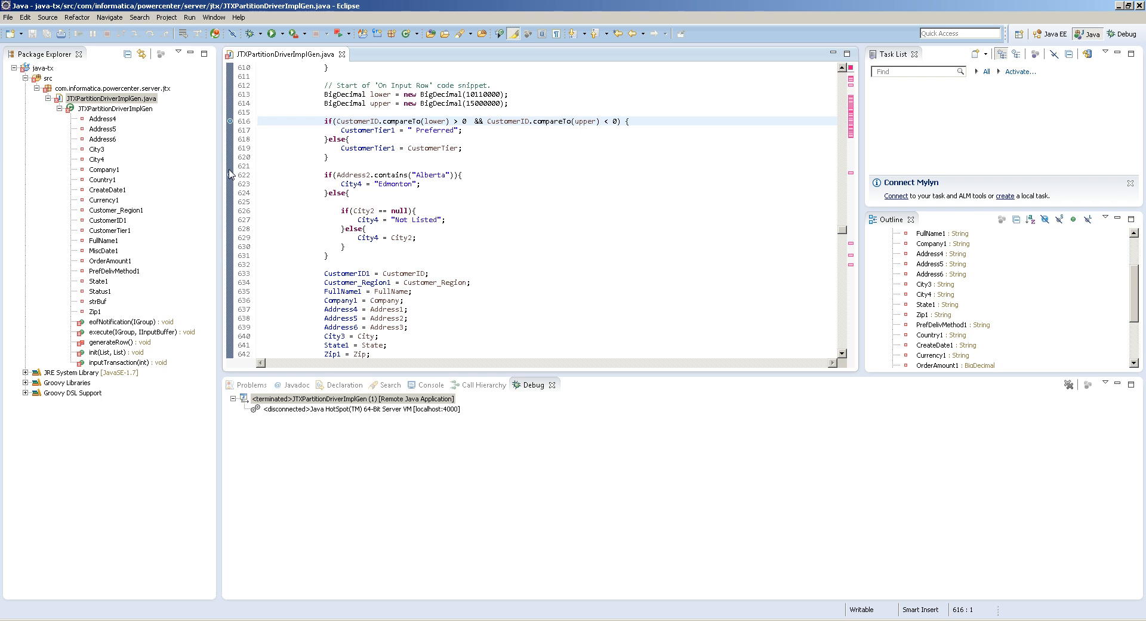
mouse_move(207, 113)
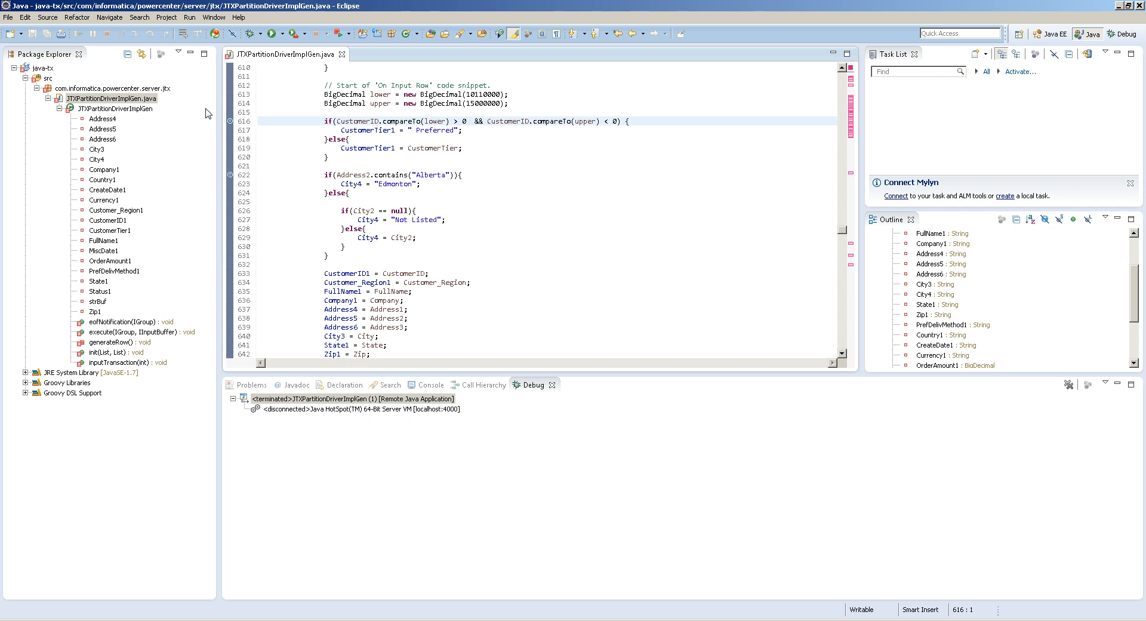
mouse_move(262, 33)
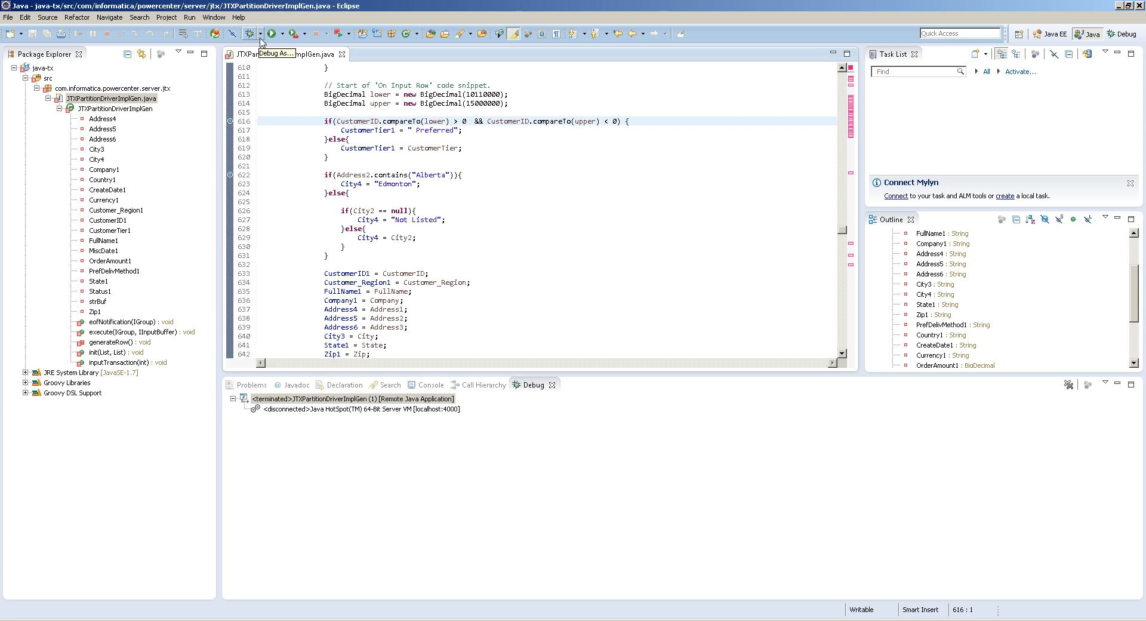
left_click(262, 33)
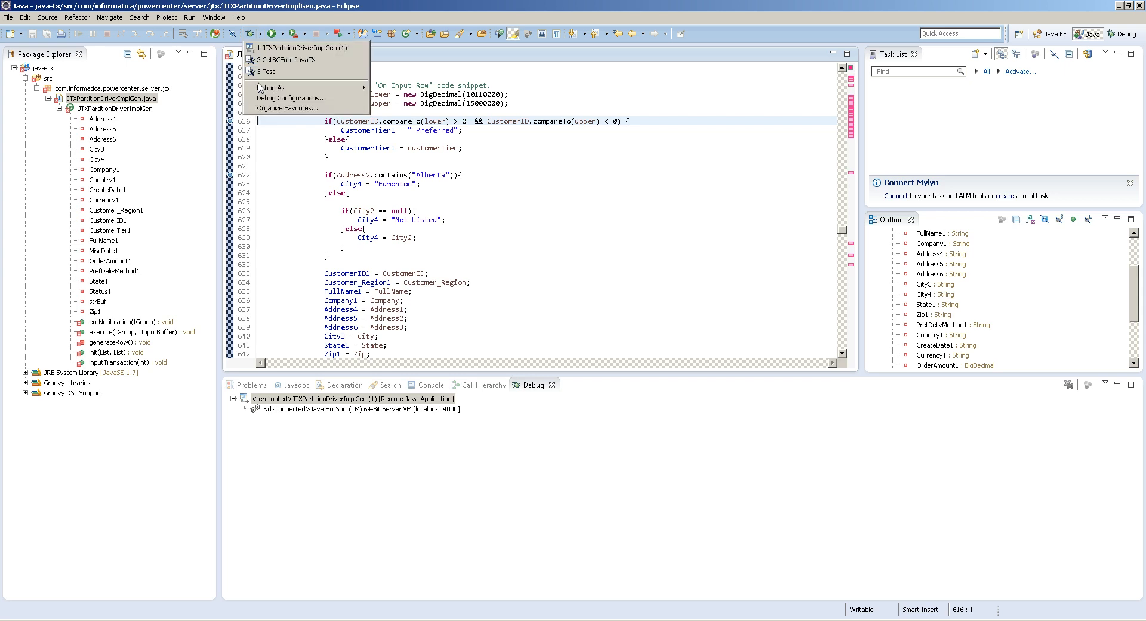
mouse_move(290, 98)
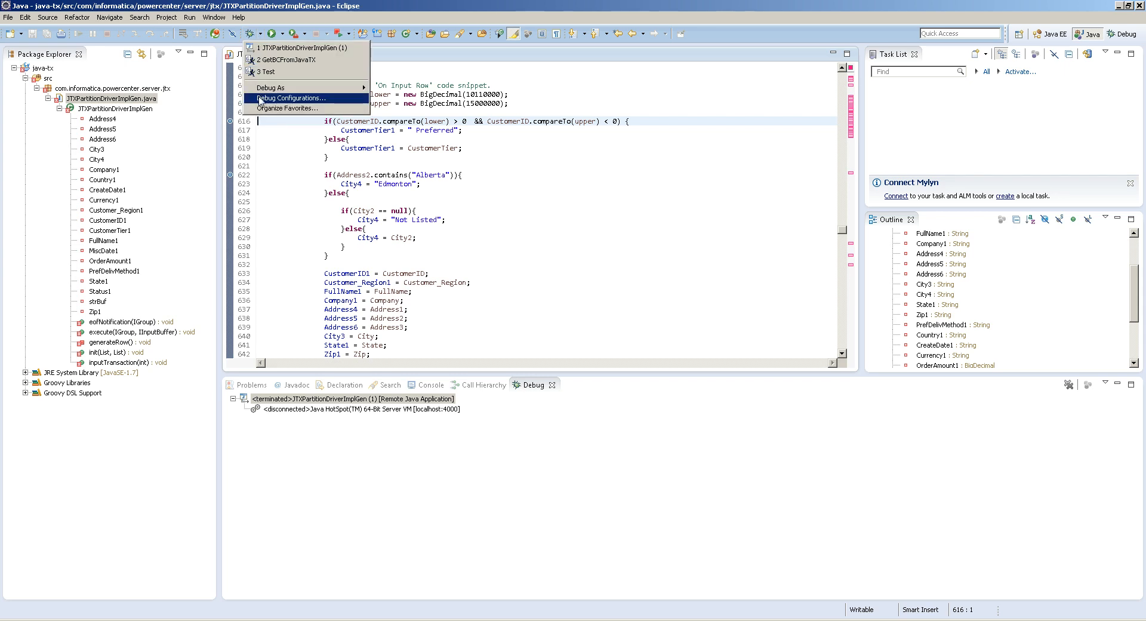
left_click(289, 98)
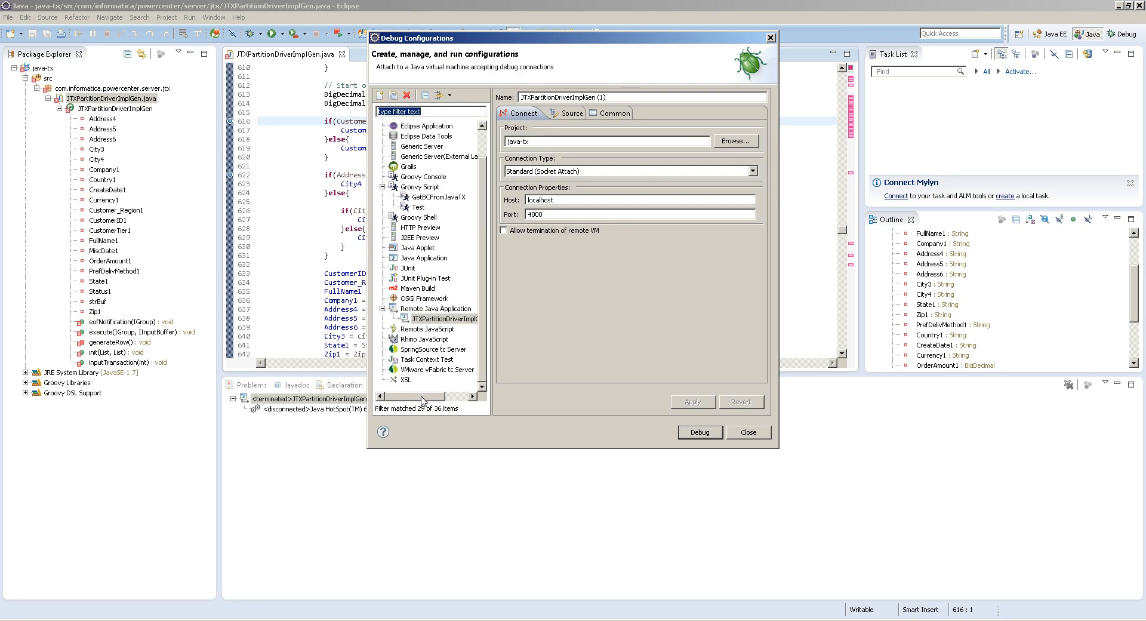
mouse_move(435, 312)
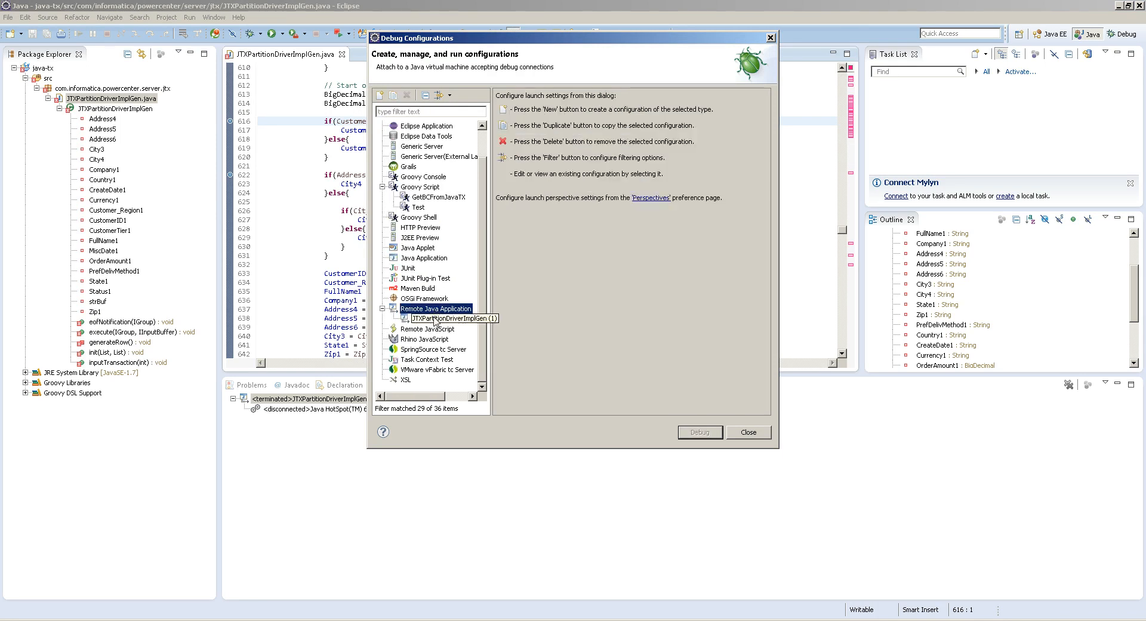
left_click(453, 317)
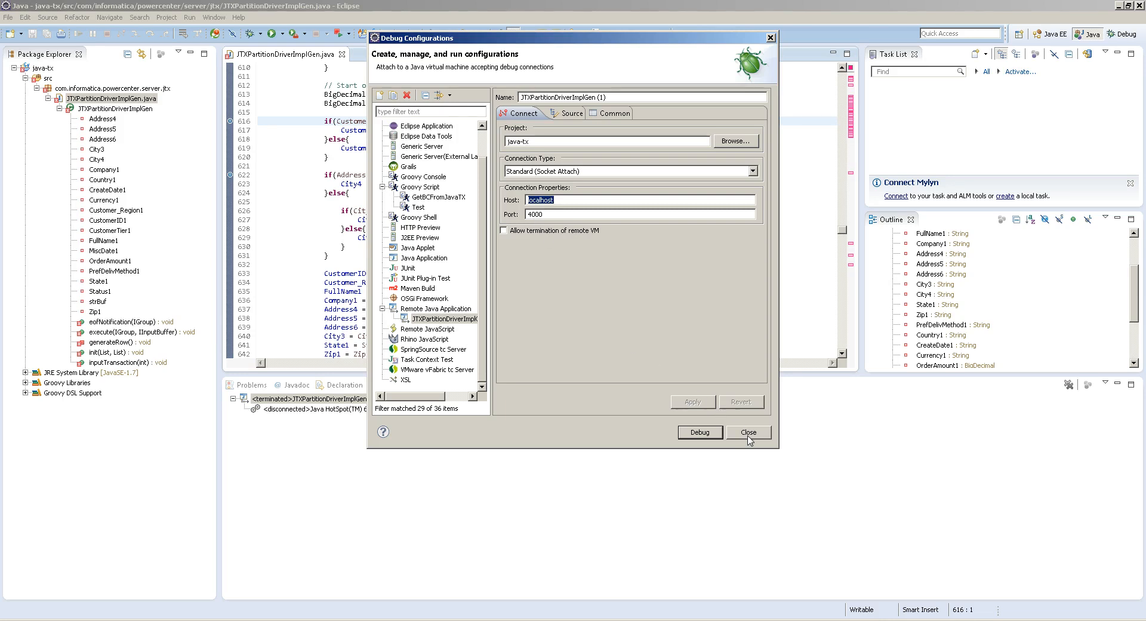
left_click(747, 431)
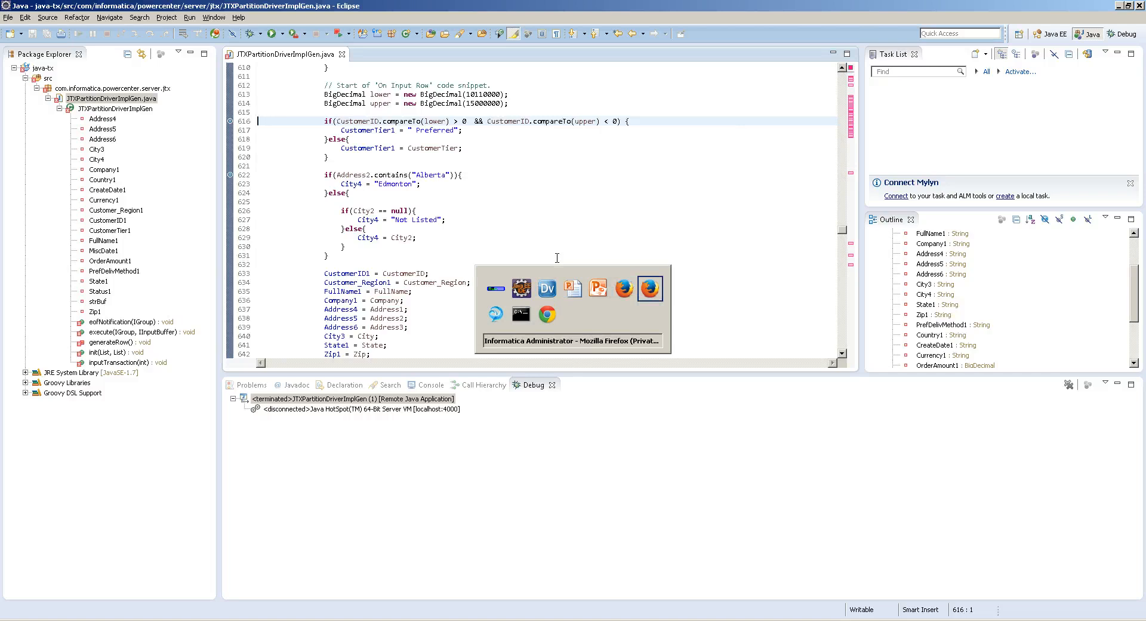
Sign in to Informatica Administrator in Firefox as the Administrator user.
left_click(649, 288)
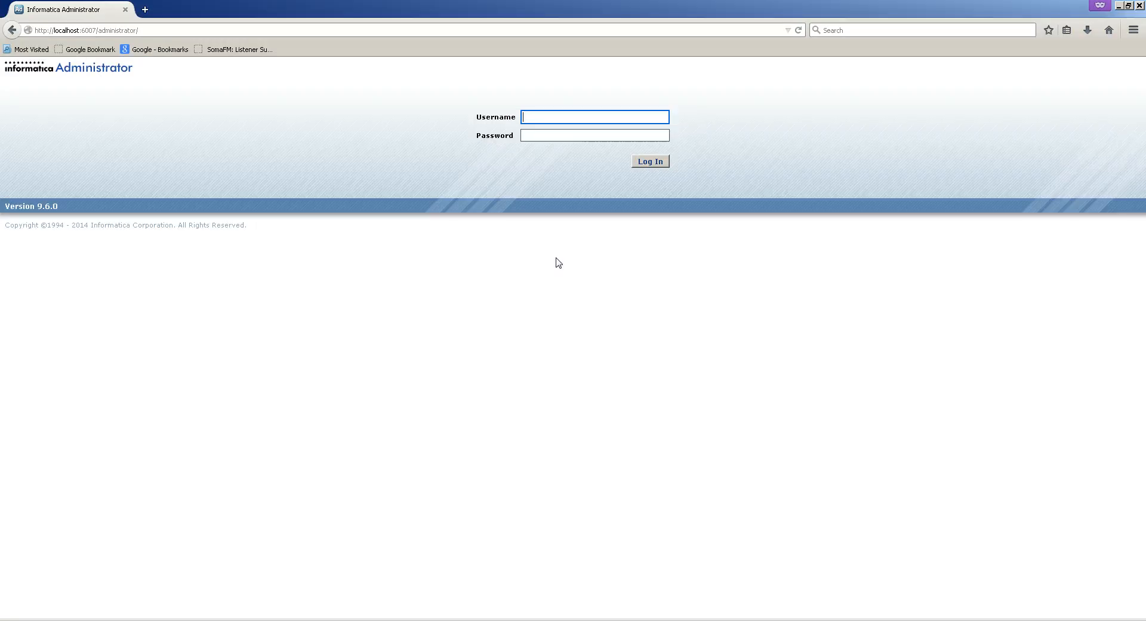
type("A")
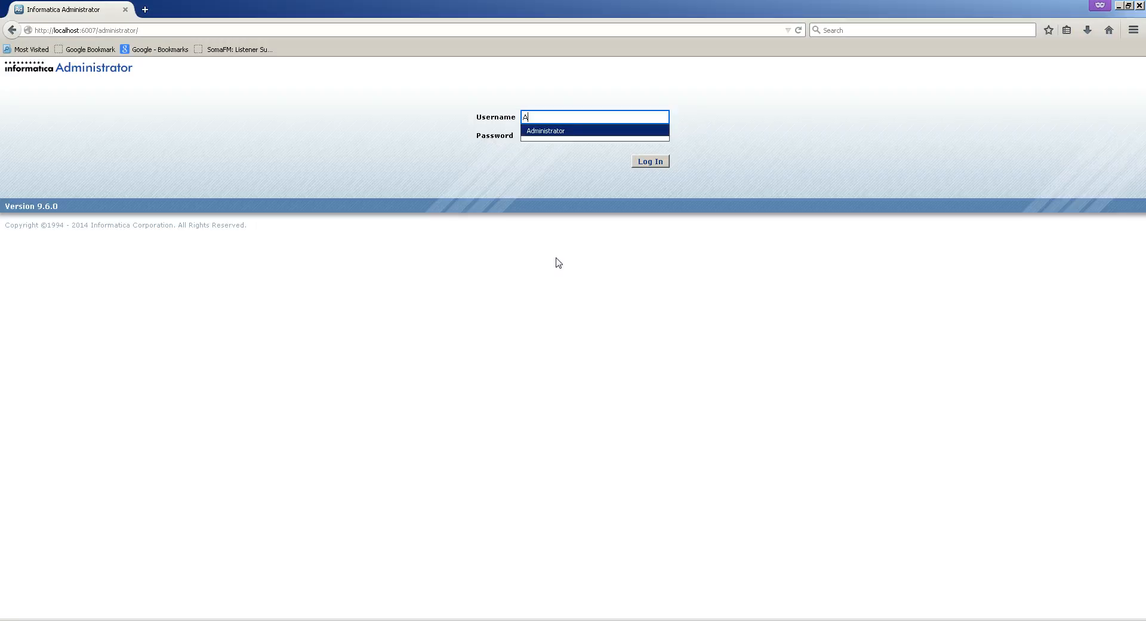
left_click(649, 161)
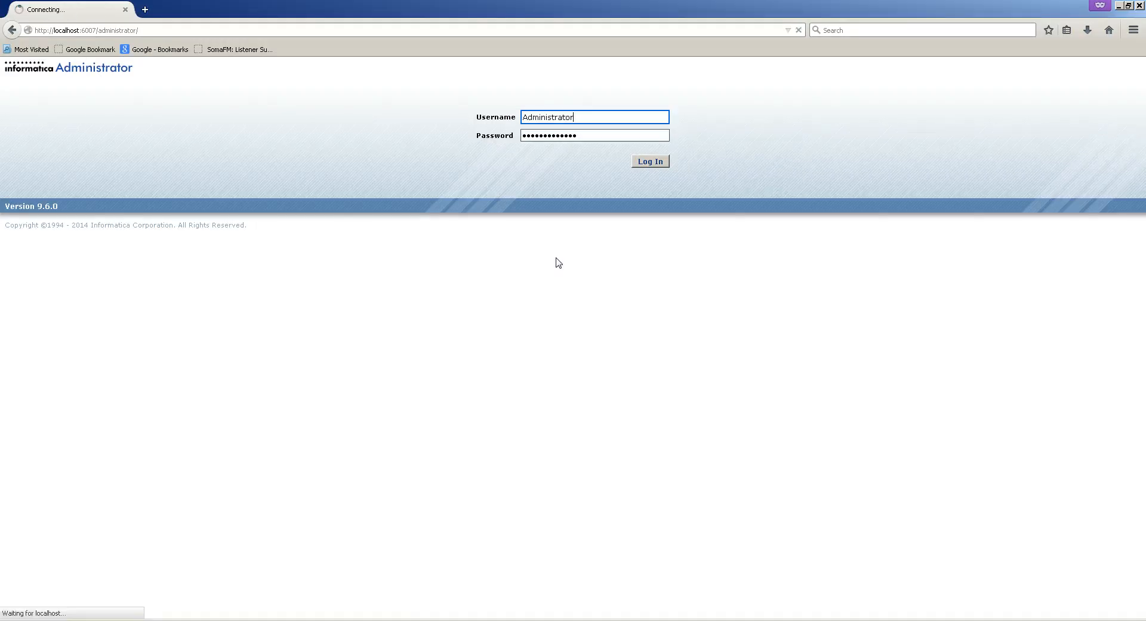
left_click(649, 161)
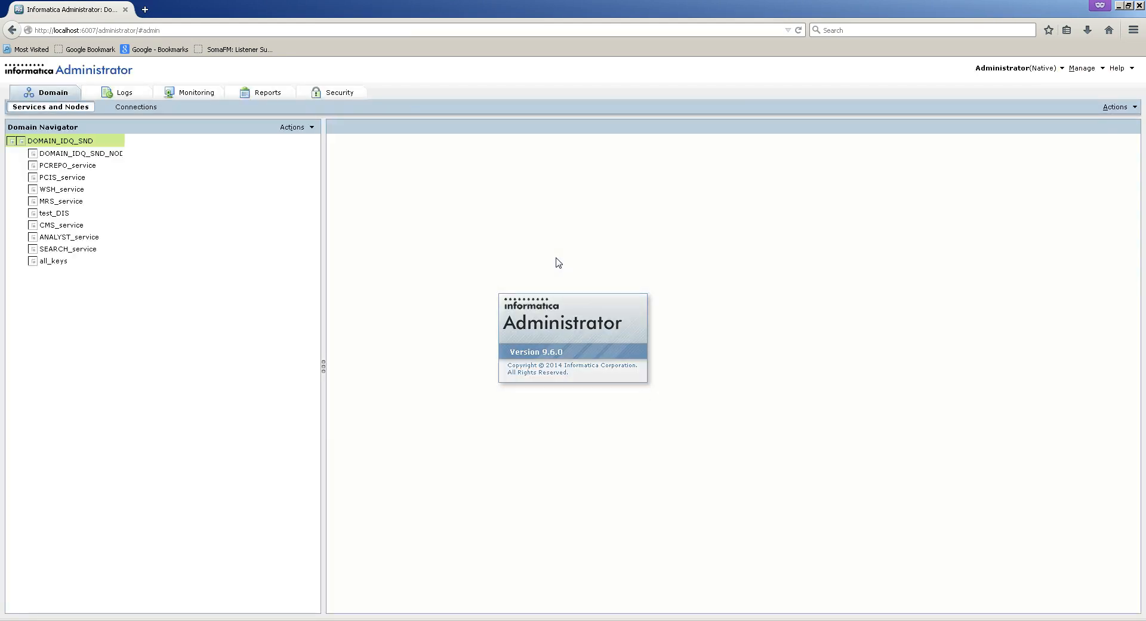
Select test_DIS in the Domain Navigator to show its Properties.
left_click(60, 141)
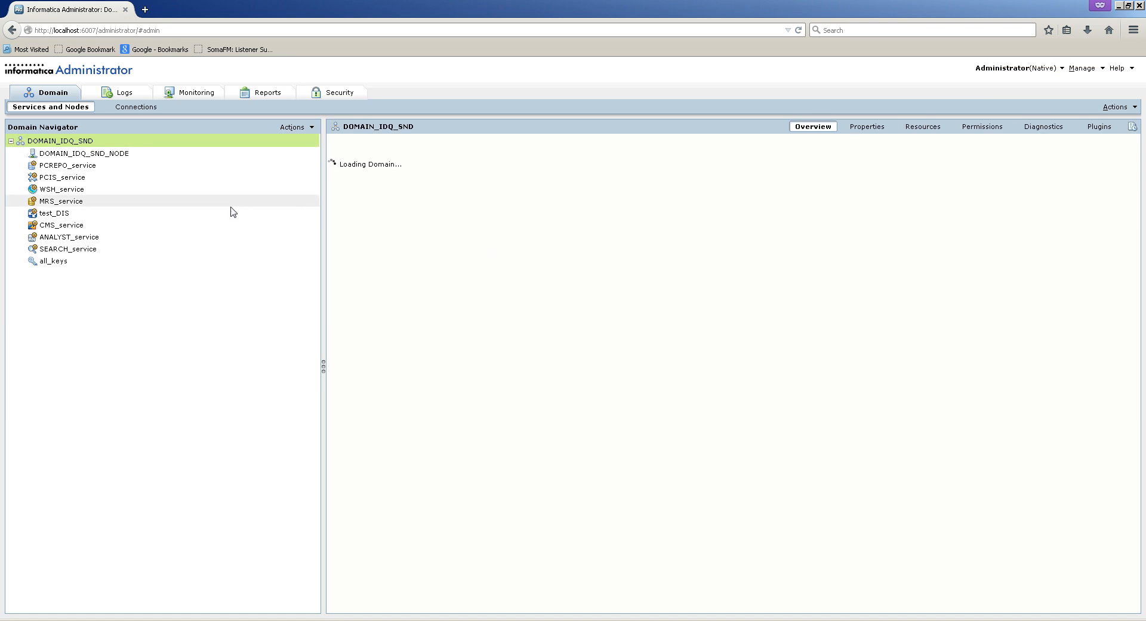
mouse_move(54, 213)
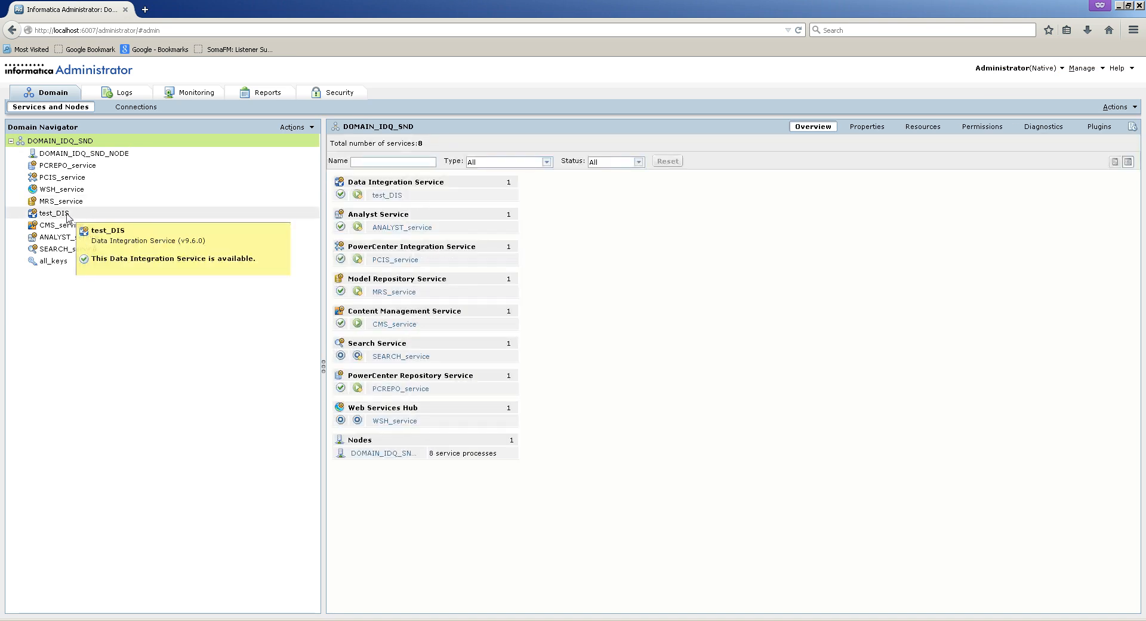
left_click(52, 212)
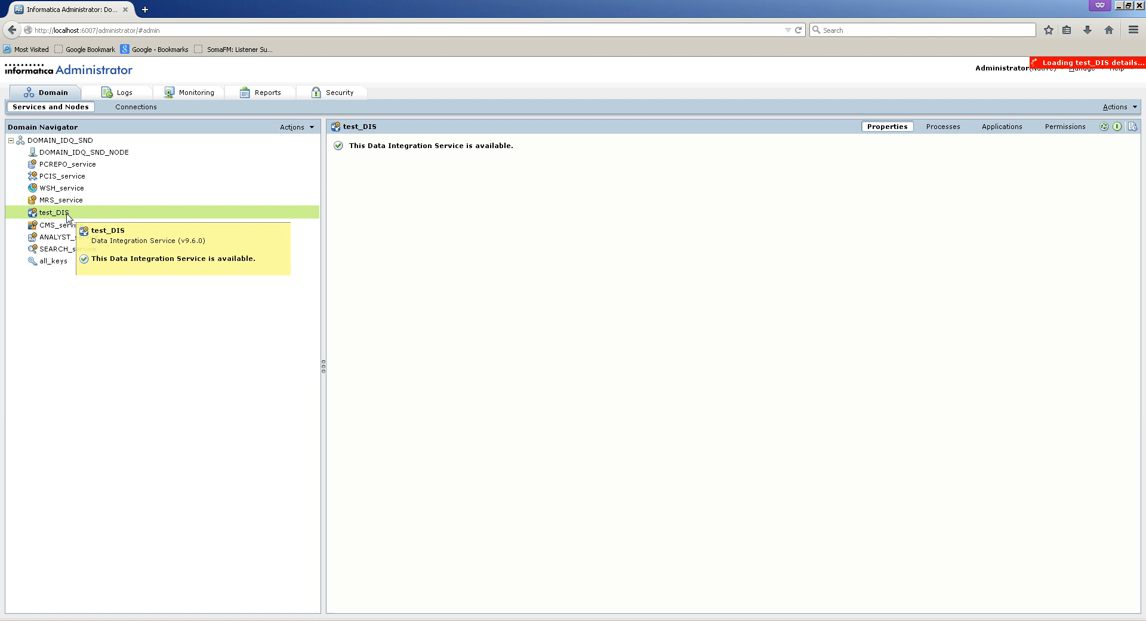
left_click(52, 211)
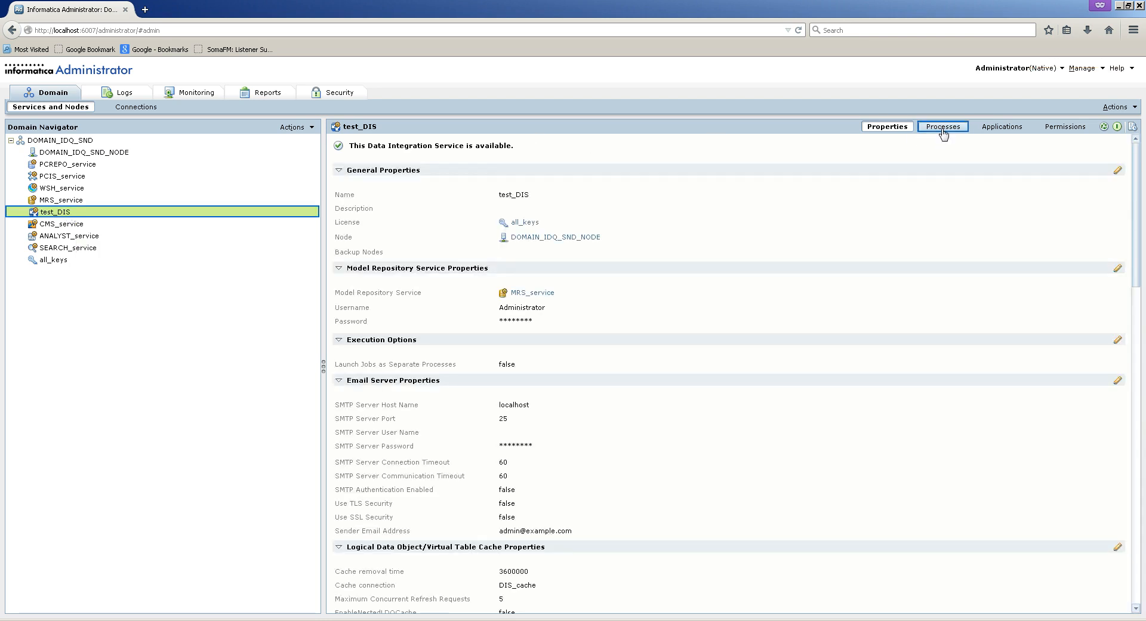
Review the test_DIS process JVM options with -Xdebug -Xrunjdwp on port 4000, then cancel unchanged.
left_click(943, 126)
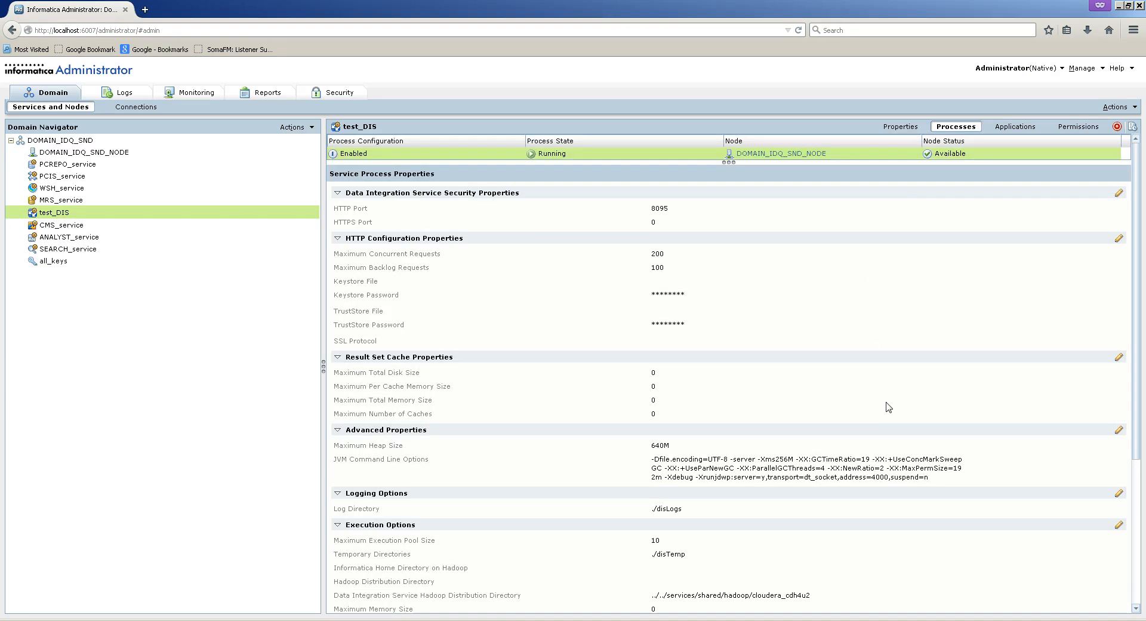
mouse_move(1119, 430)
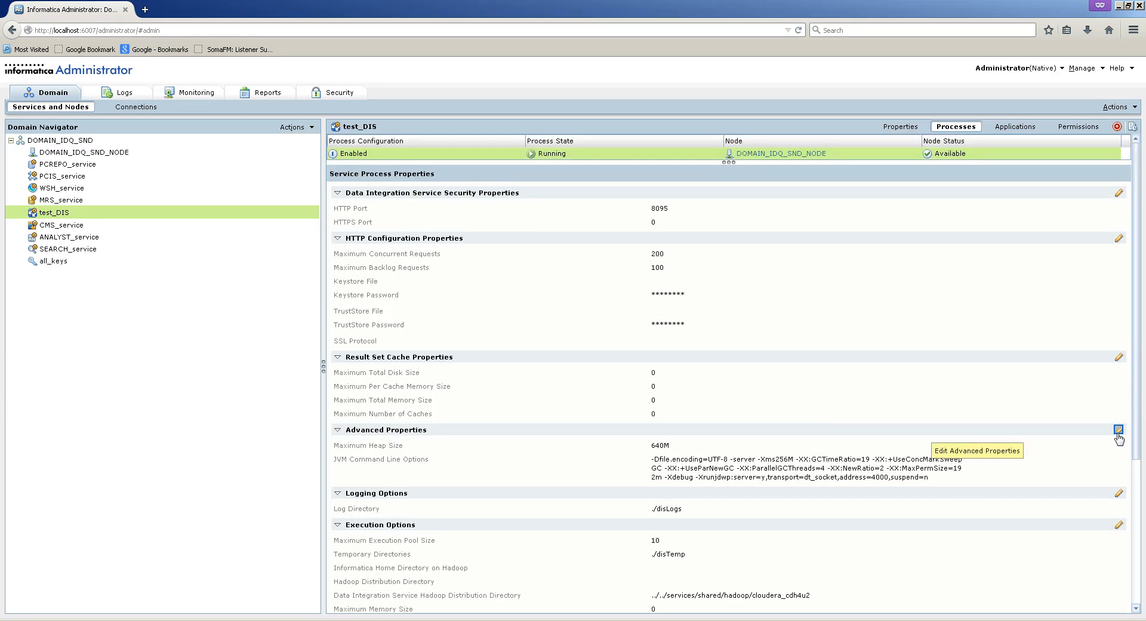
left_click(1119, 429)
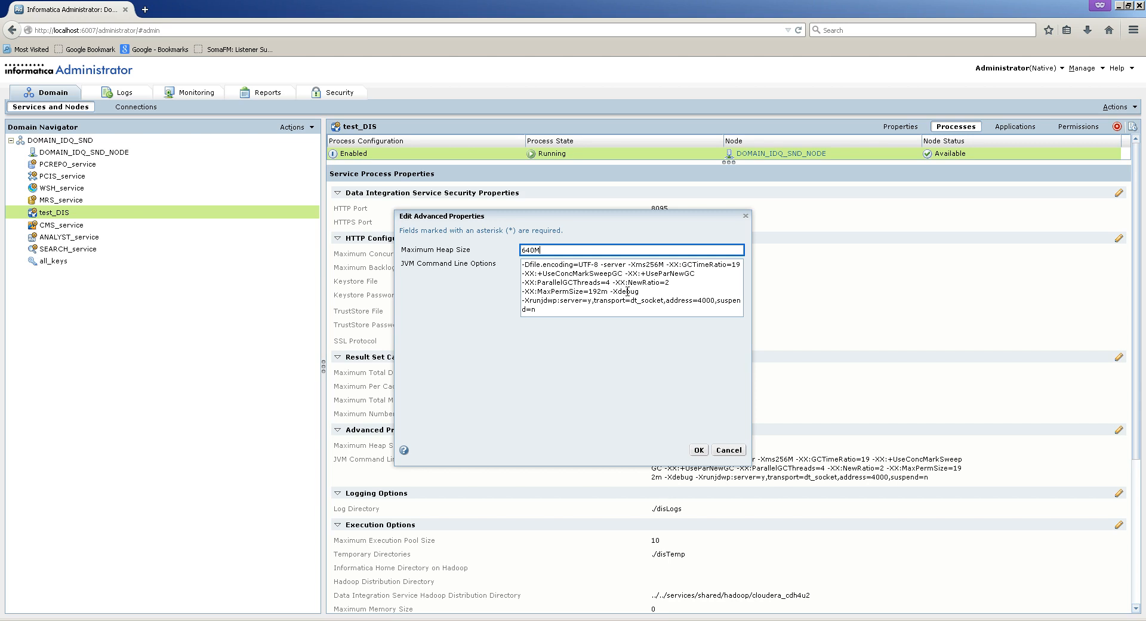
mouse_move(624, 292)
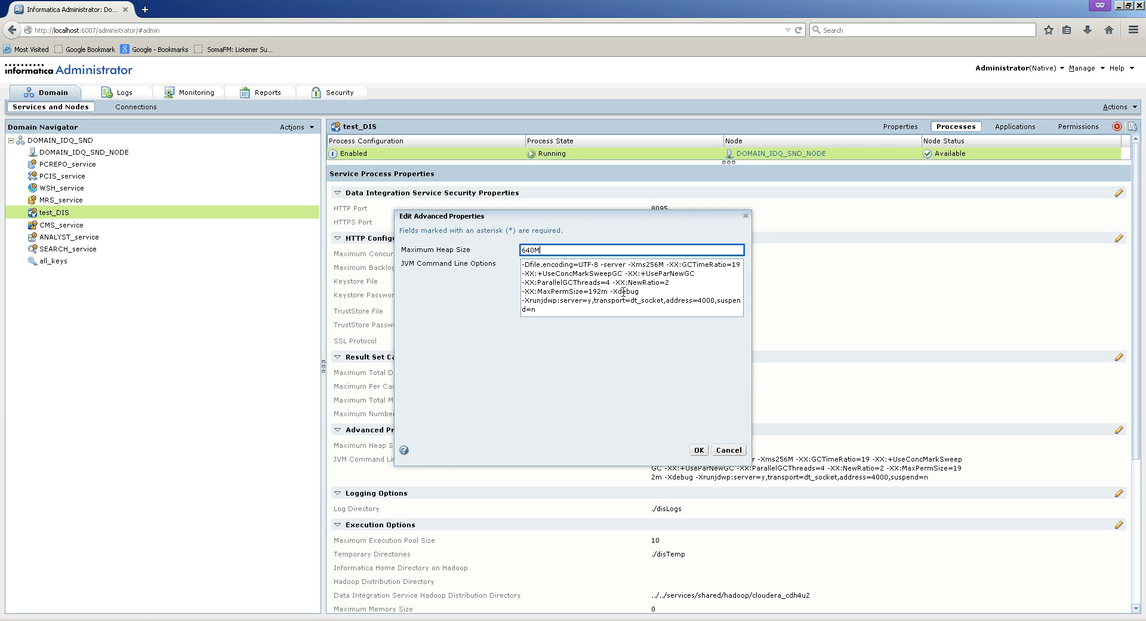
double_click(625, 291)
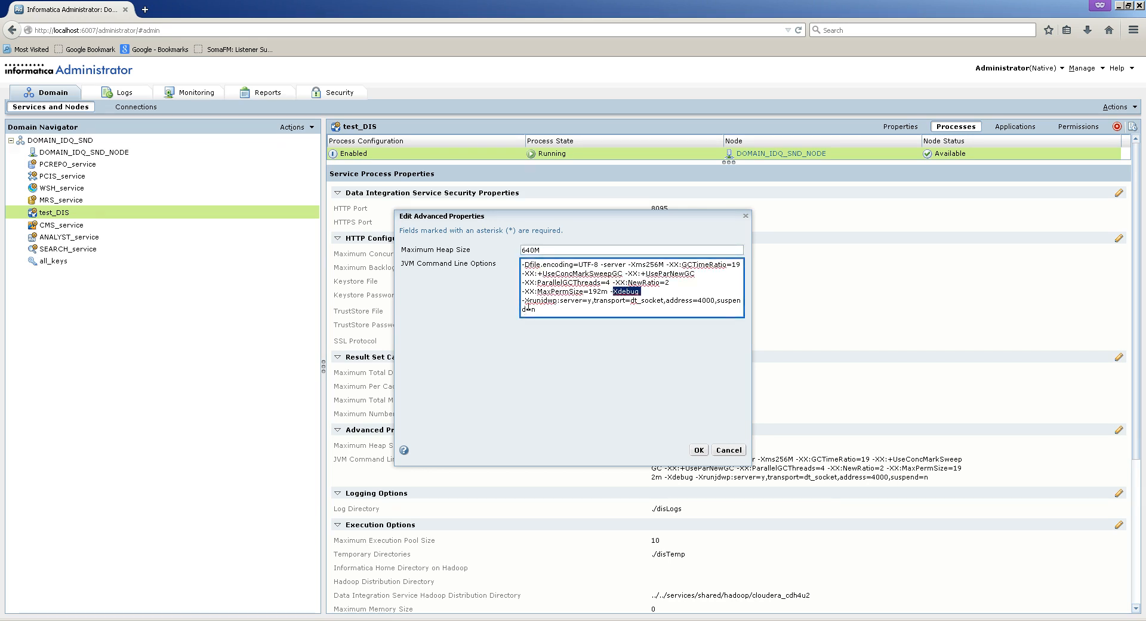
double_click(541, 300)
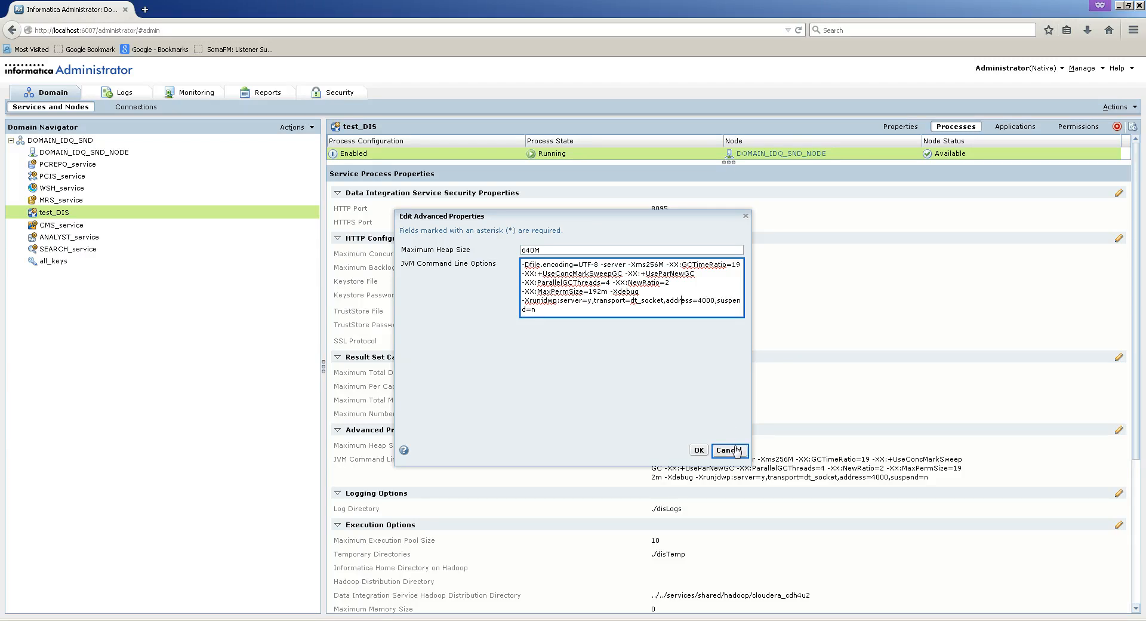
left_click(729, 450)
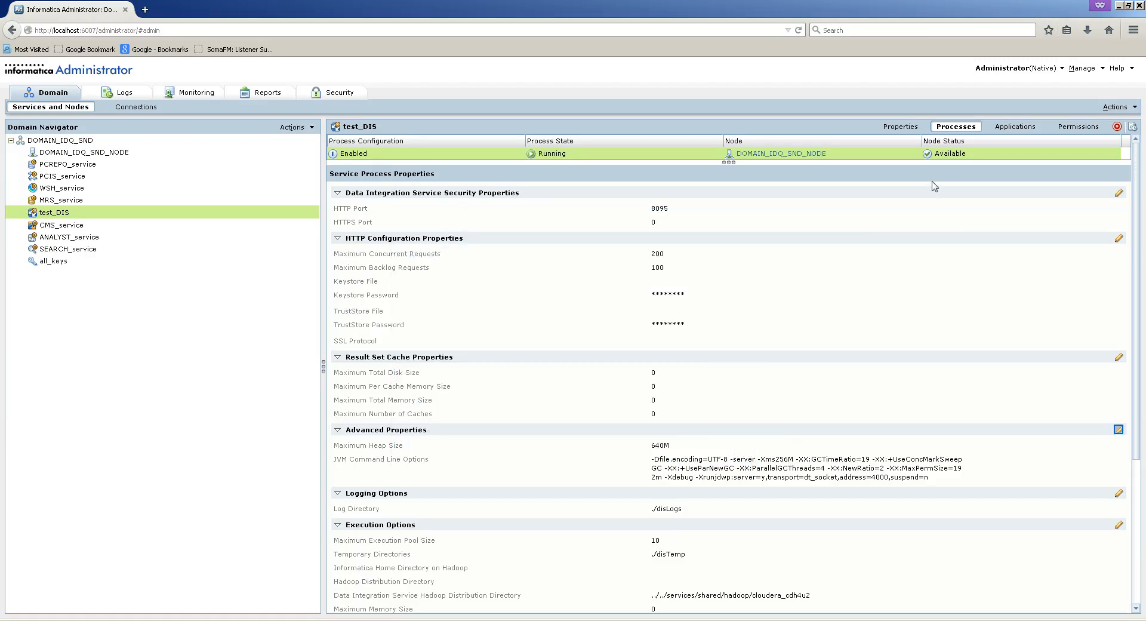
left_click(888, 126)
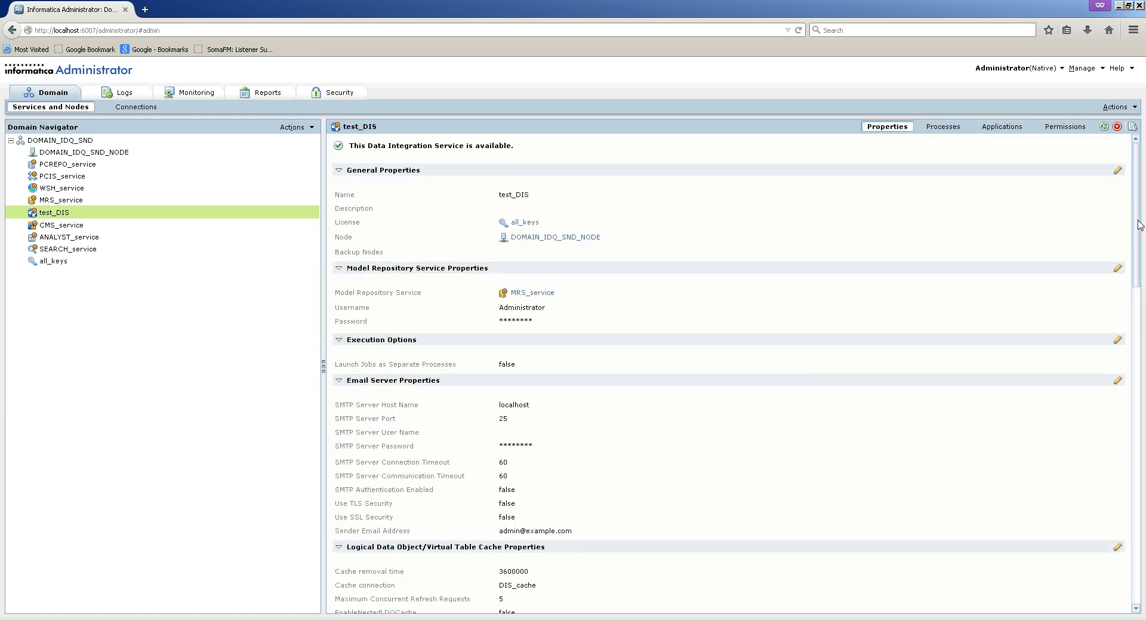
scroll("down", 3)
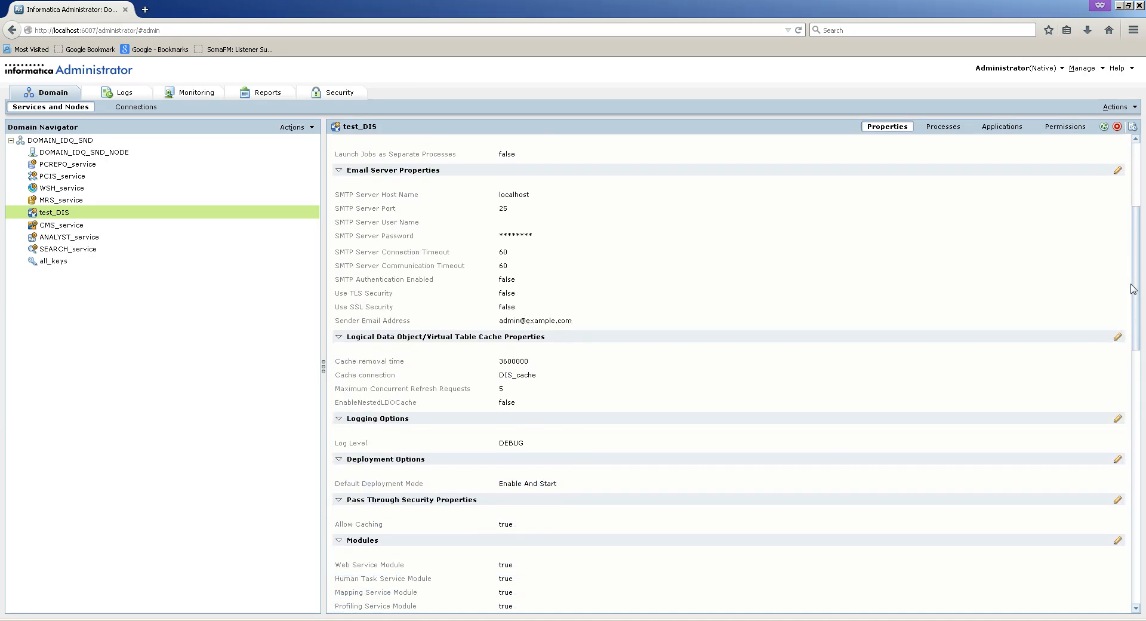
scroll("down", 3)
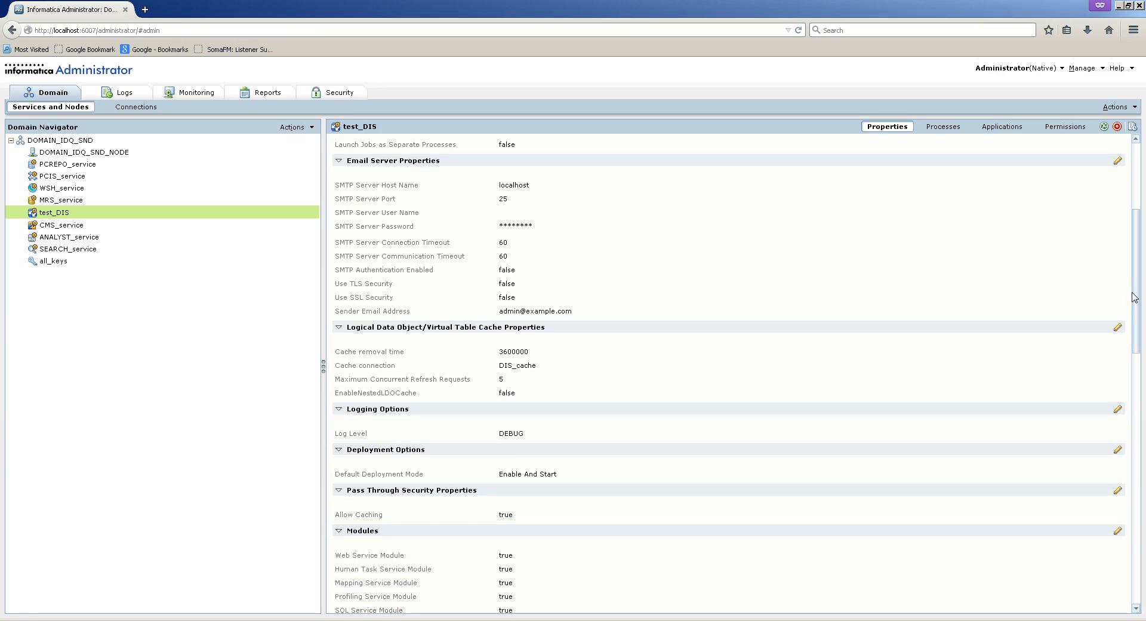
key("ctrl+f")
type("separa")
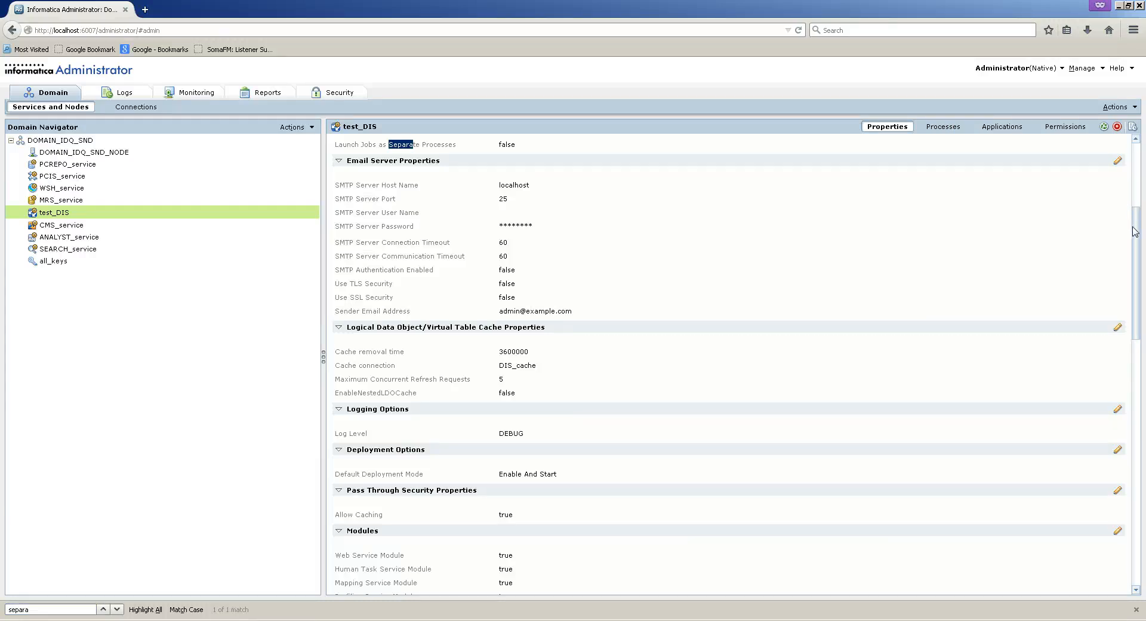
scroll("up", 3)
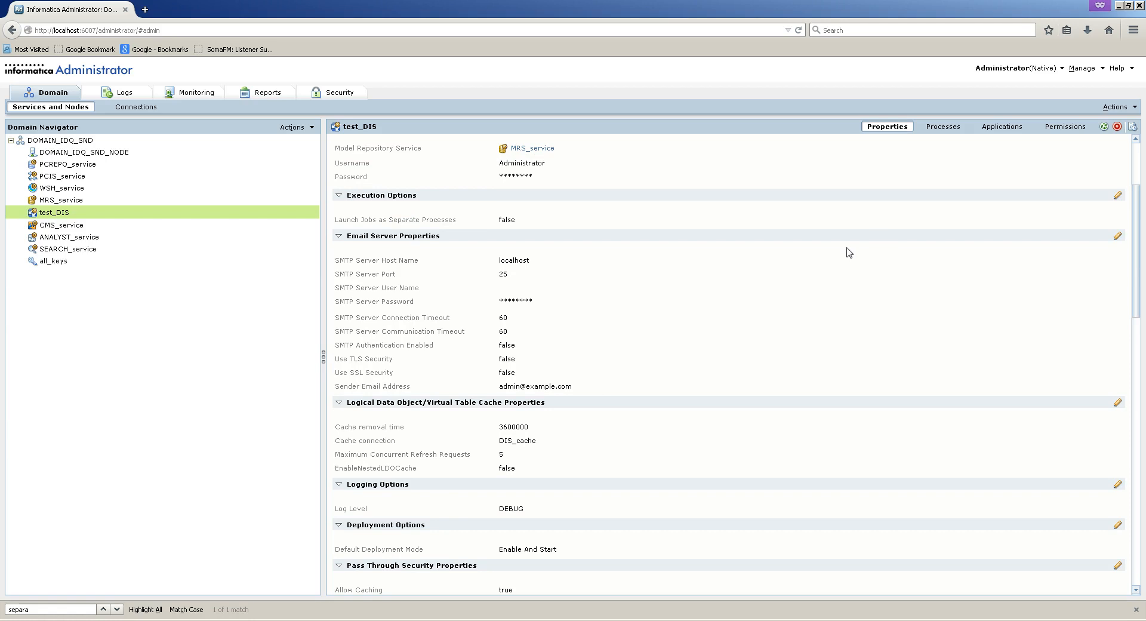
mouse_move(1118, 196)
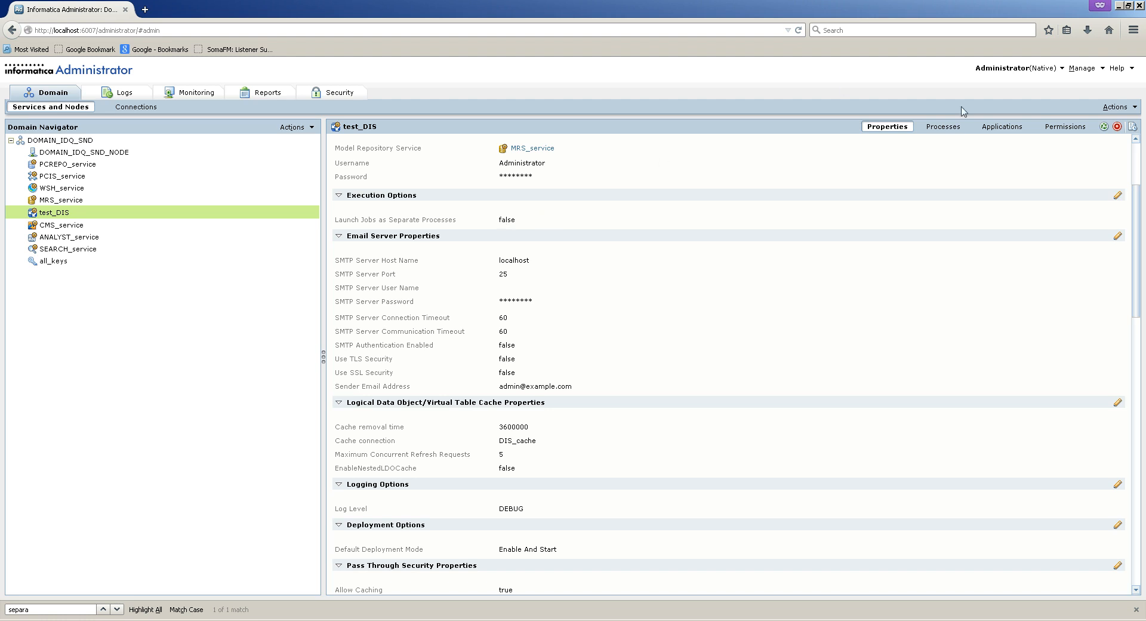
mouse_move(1106, 126)
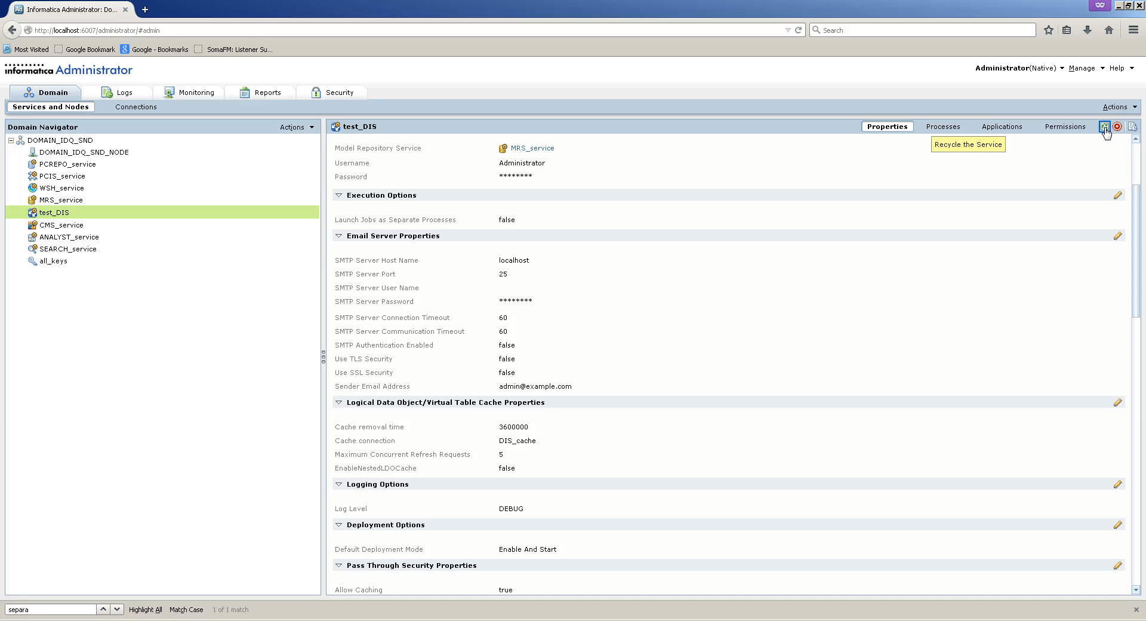
mouse_move(1074, 168)
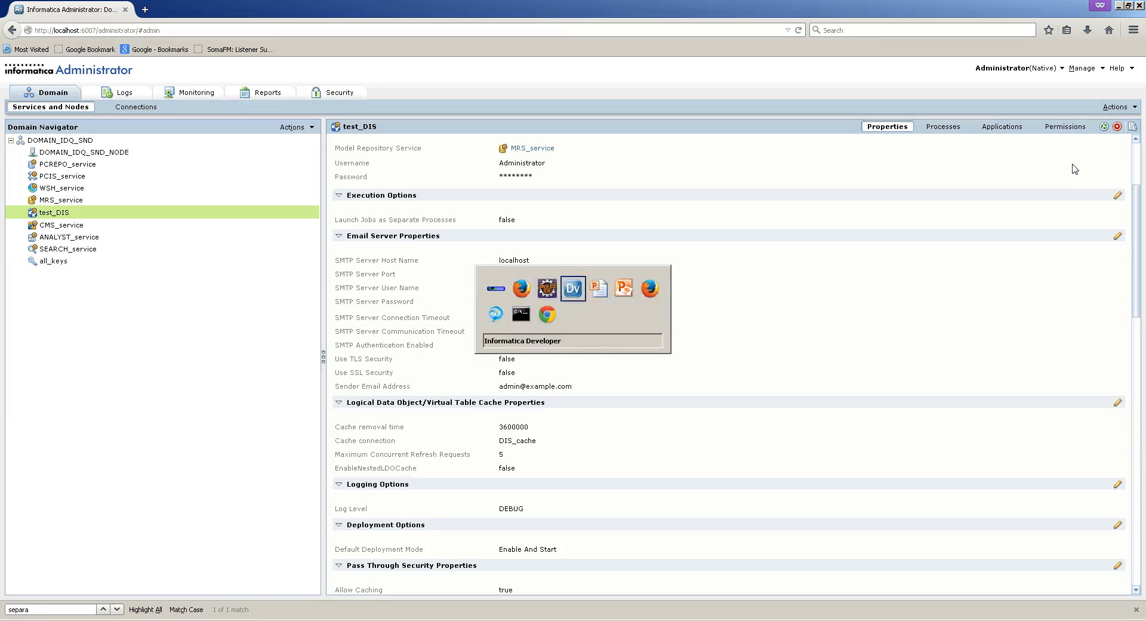
In Eclipse's Debug perspective, launch the Remote Java Application connection to the VM on localhost:4000.
left_click(572, 288)
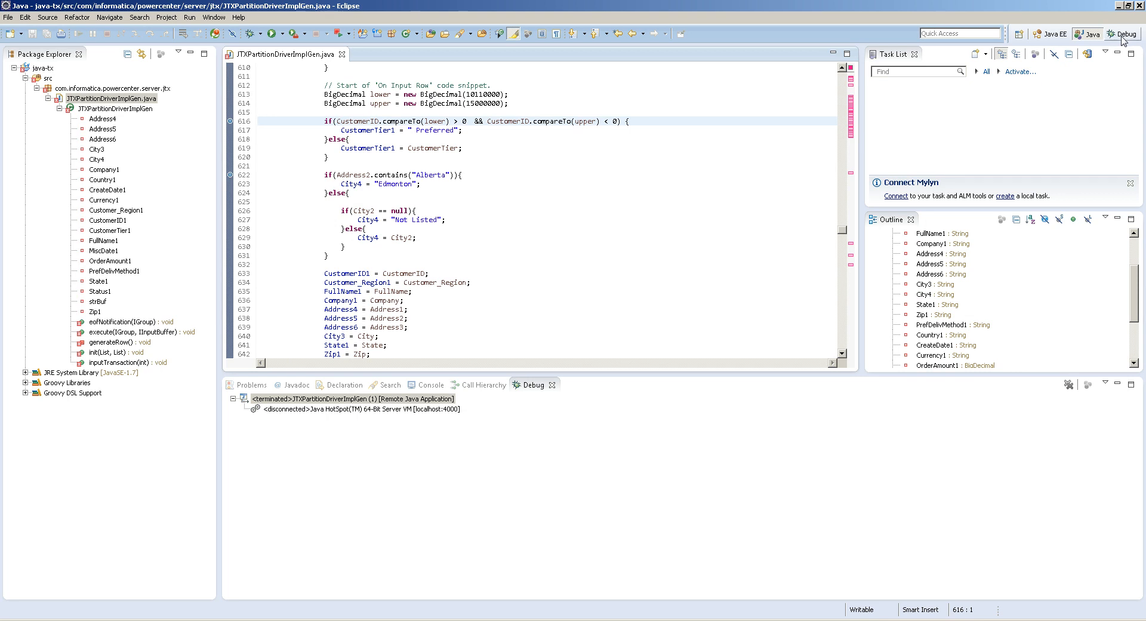
left_click(1122, 34)
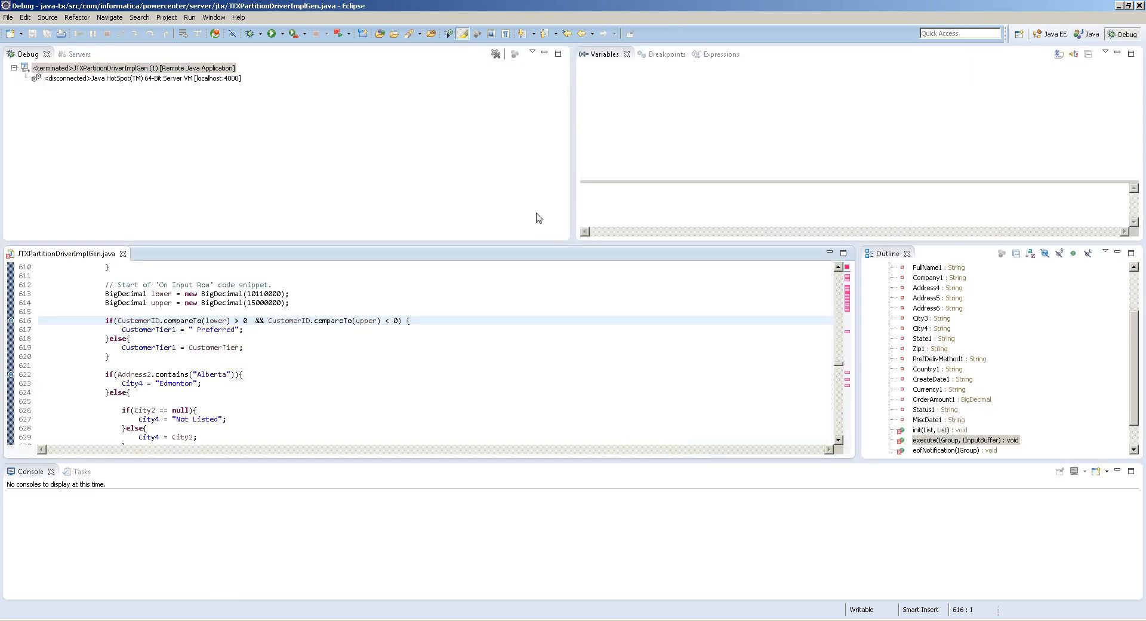
mouse_move(274, 33)
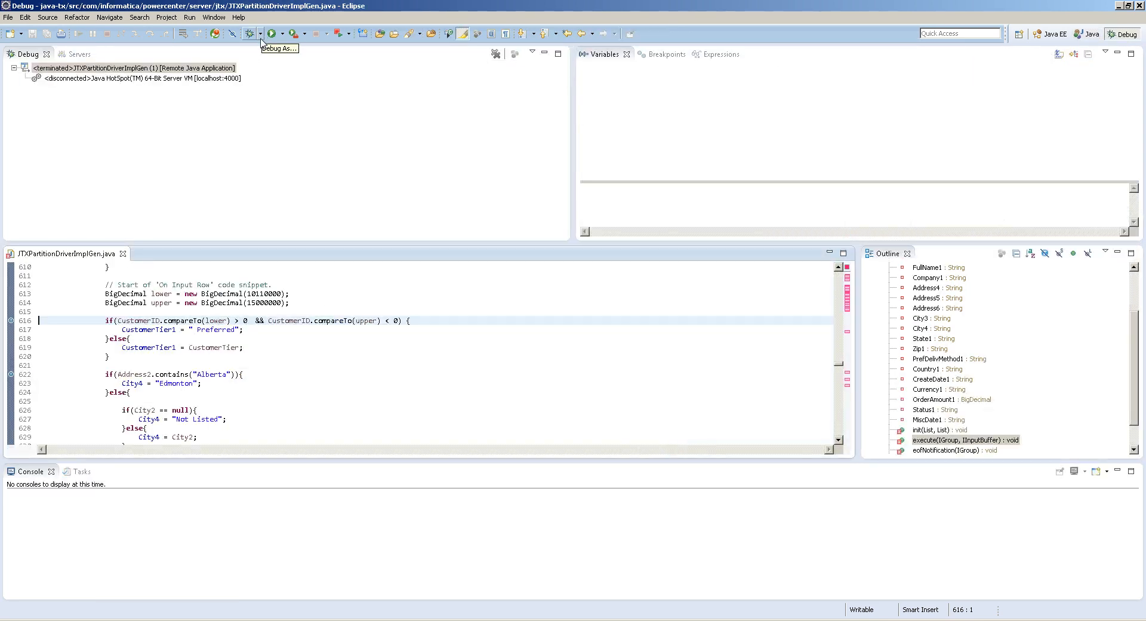
left_click(261, 34)
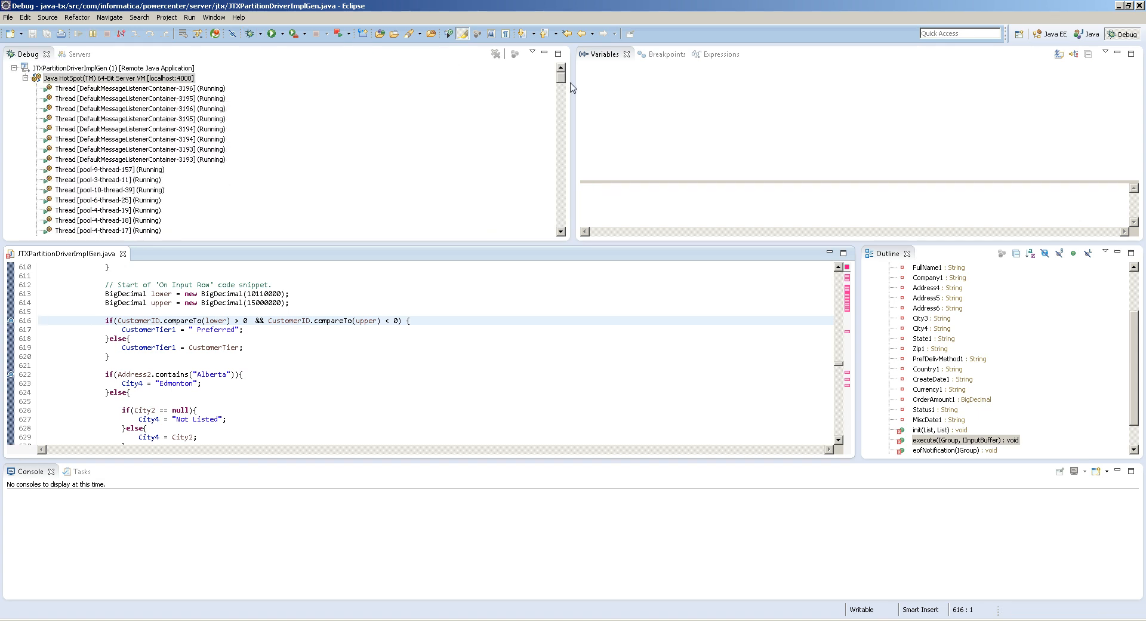
left_click(117, 79)
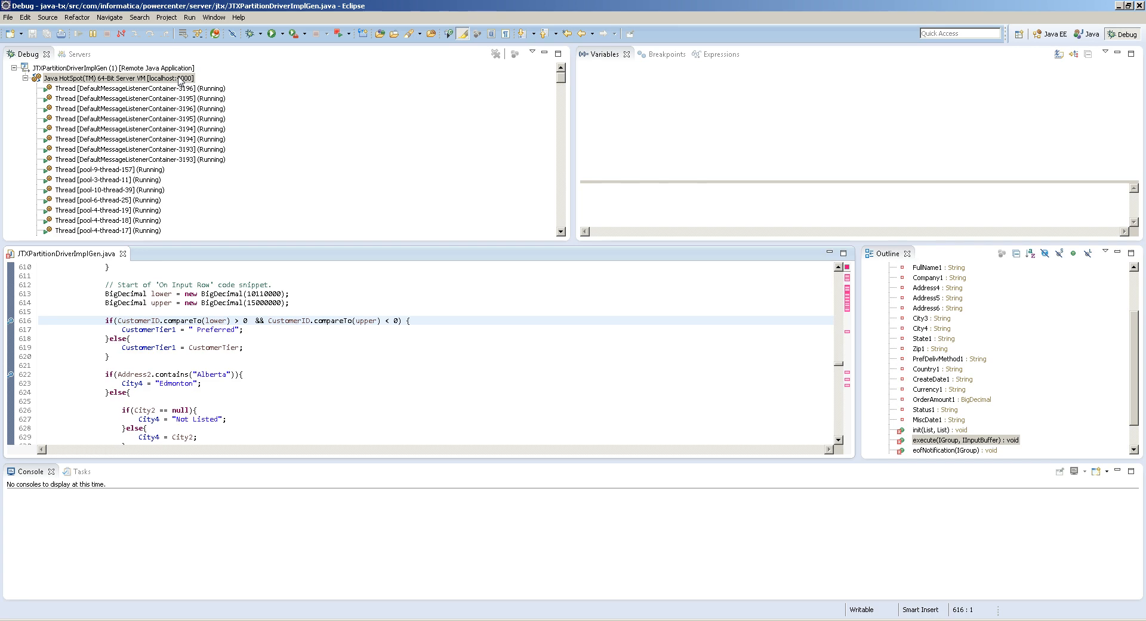
left_click(117, 79)
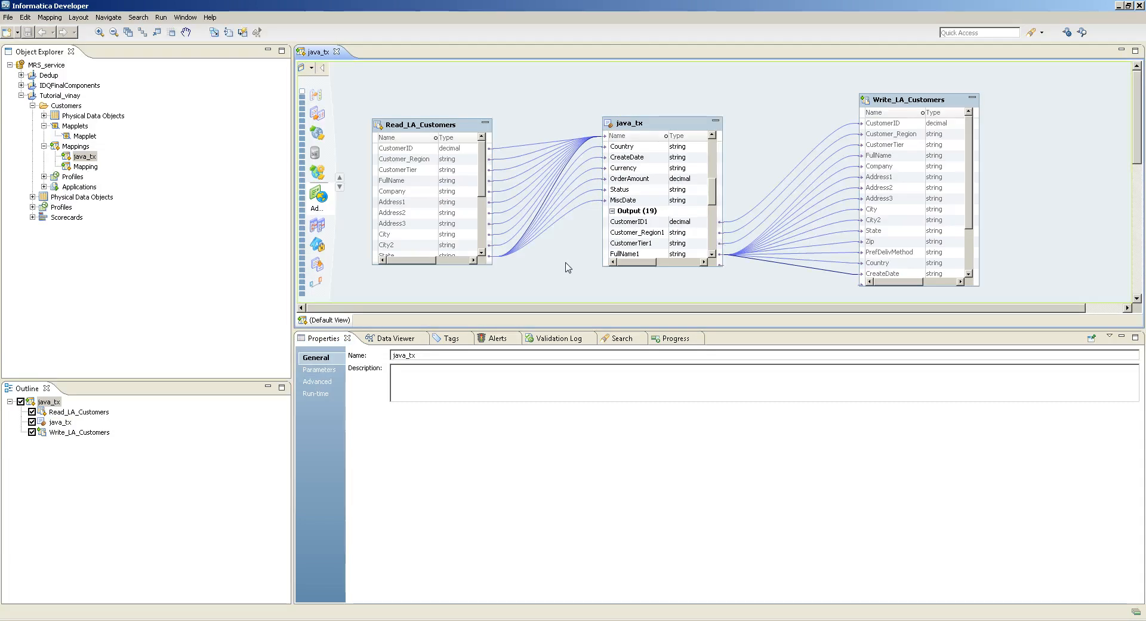
Run the java_tx mapping from the canvas context menu.
right_click(568, 268)
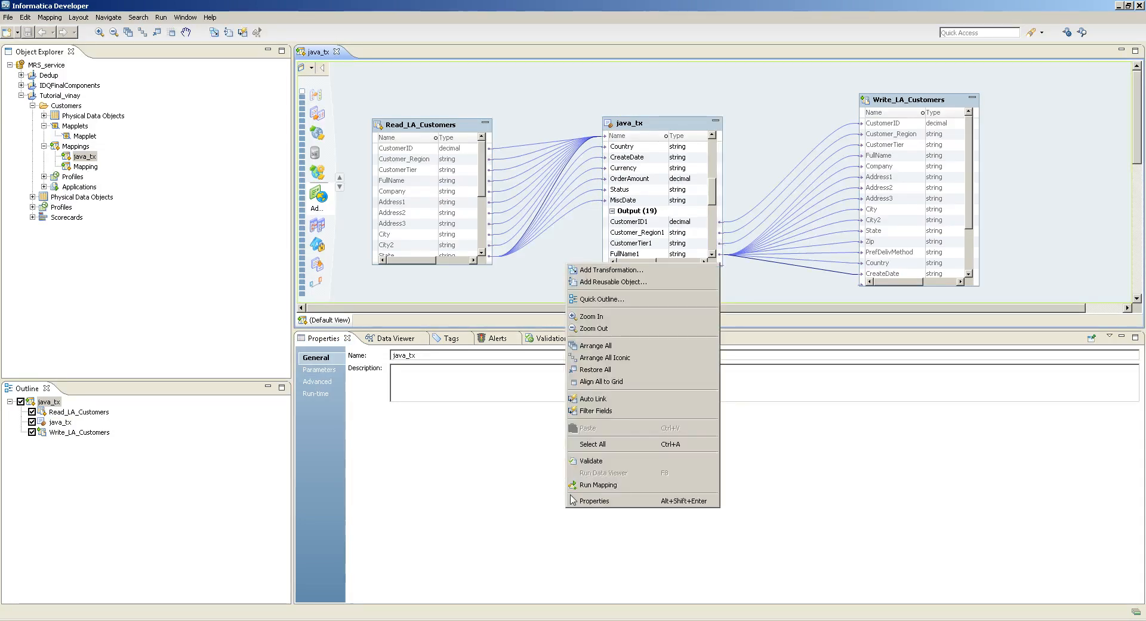
left_click(597, 485)
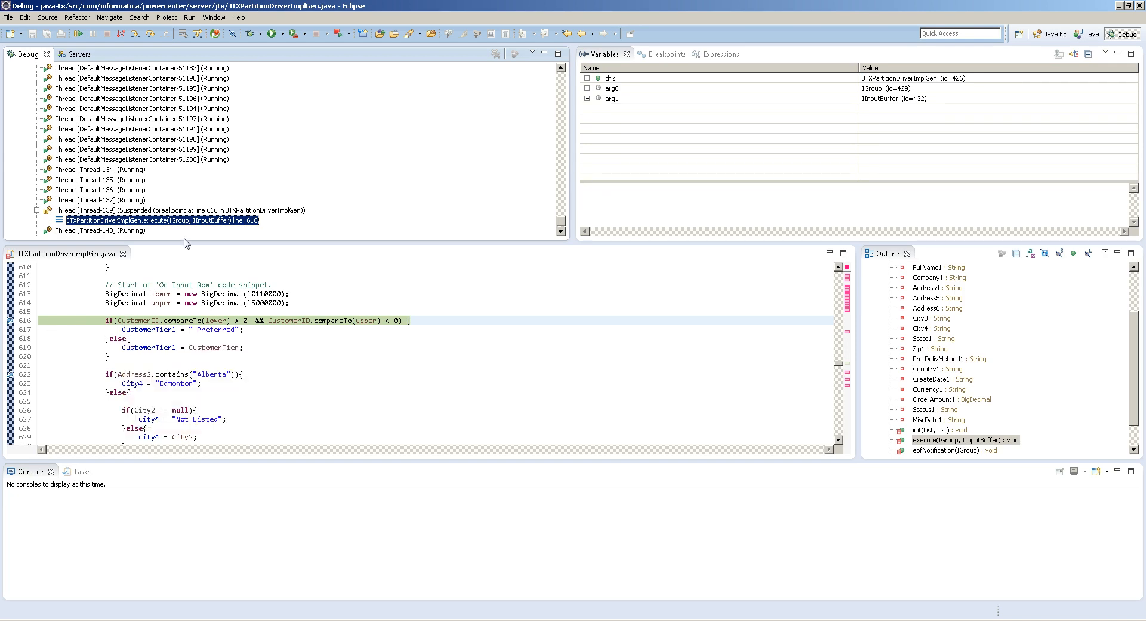
mouse_move(148, 33)
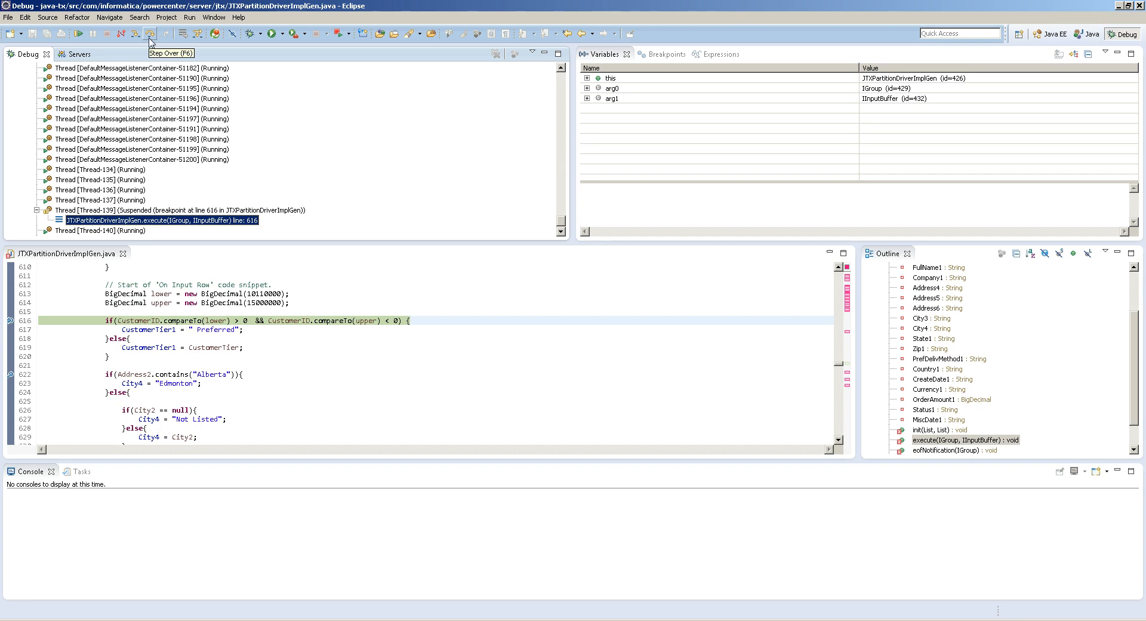
Step over the line 616 breakpoint and inspect CustomerTier1 and address values in Variables.
left_click(150, 33)
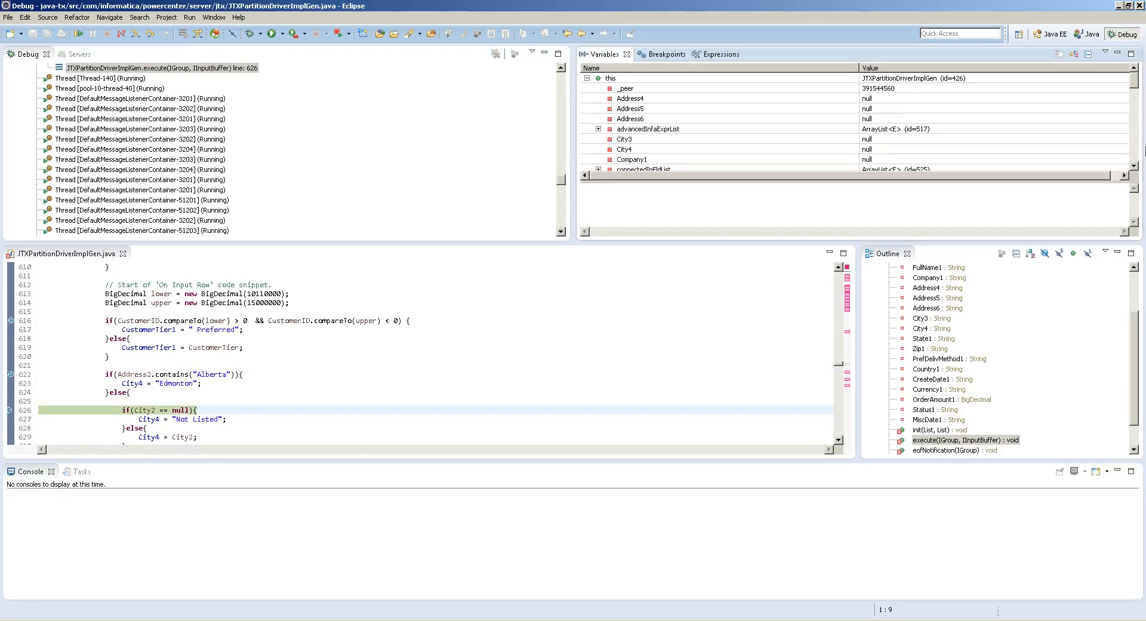
scroll("down", 3)
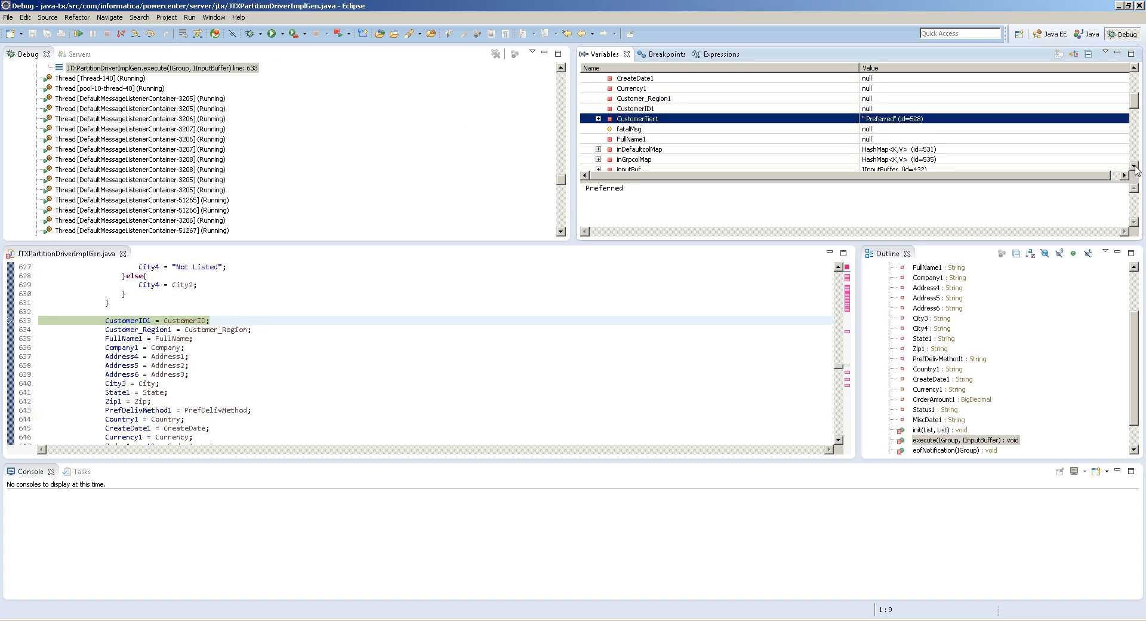
scroll("down", 3)
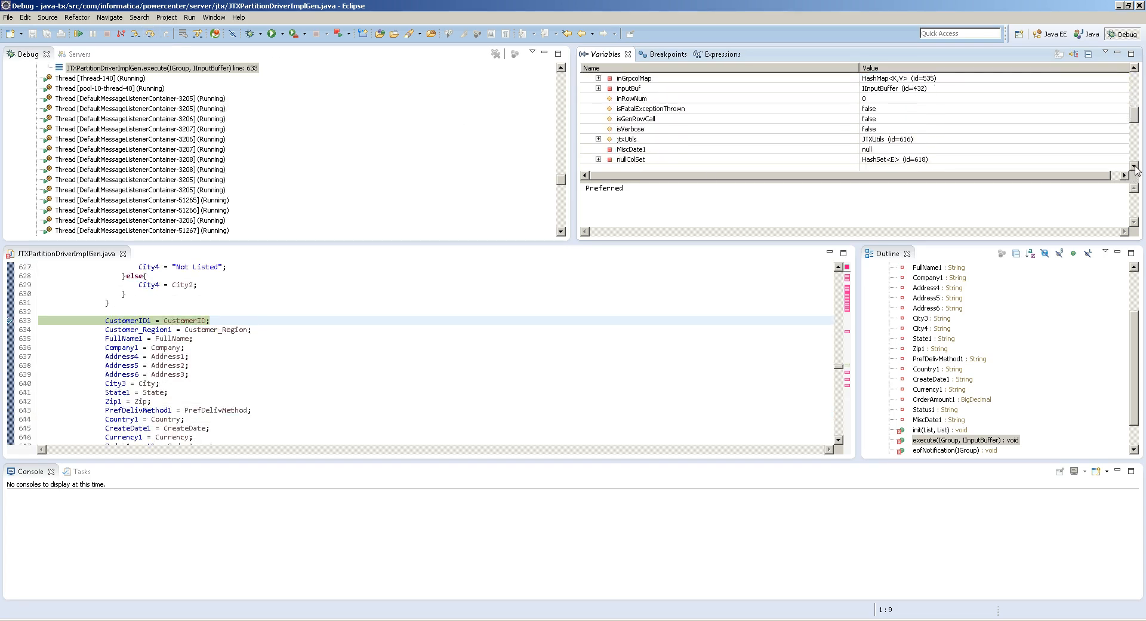
scroll("down", 3)
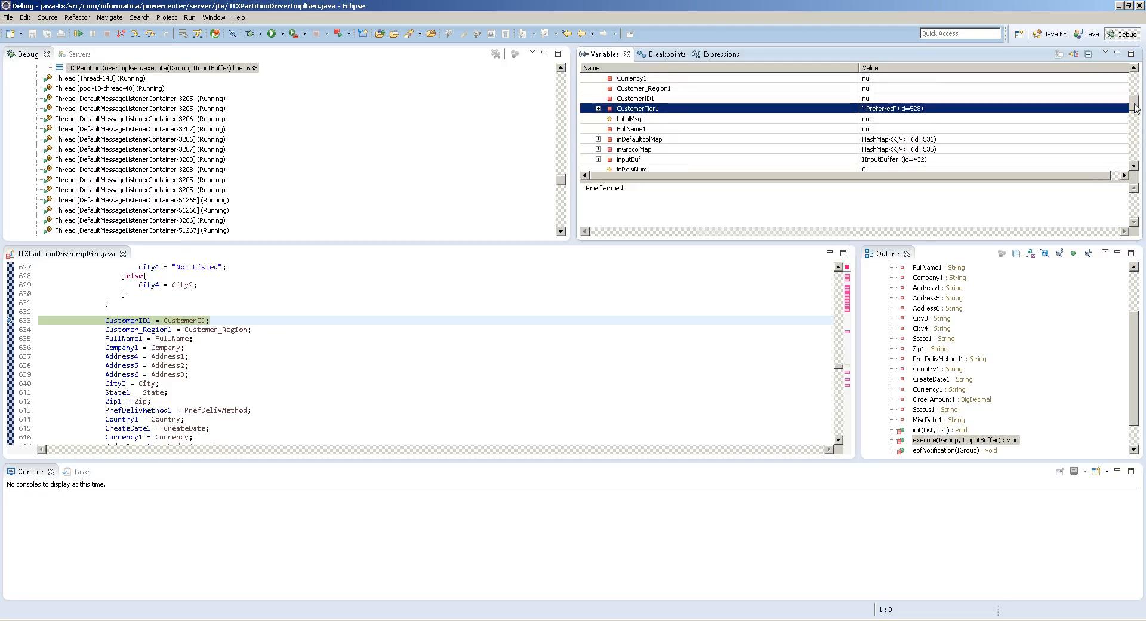
scroll("down", 3)
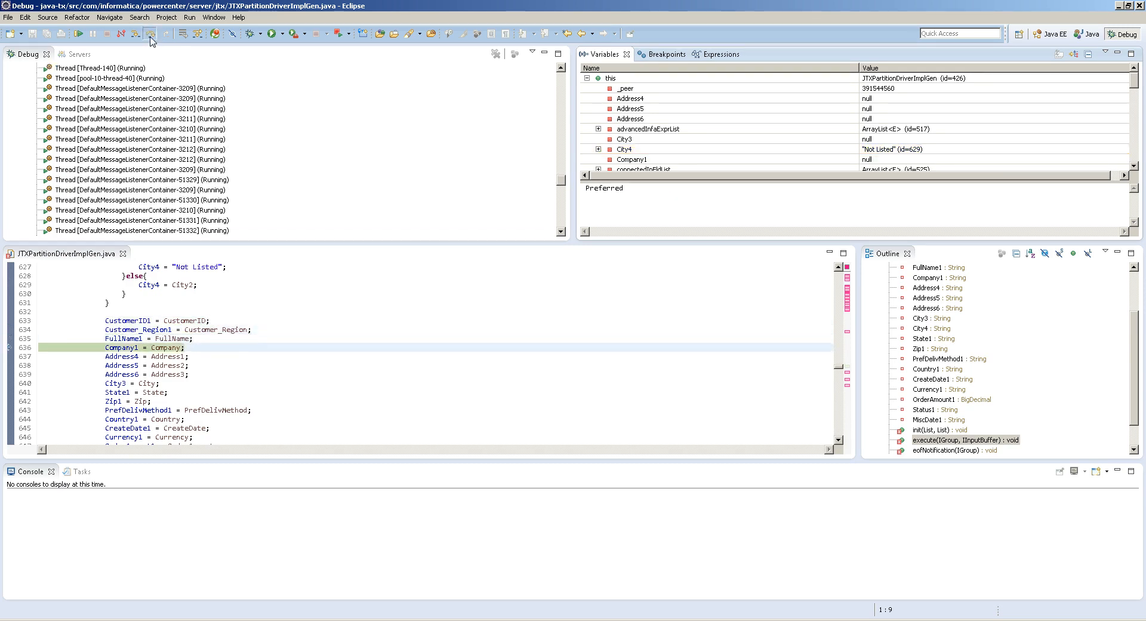
Step over the address assignments down to the State1 assignment at line 646.
left_click(149, 33)
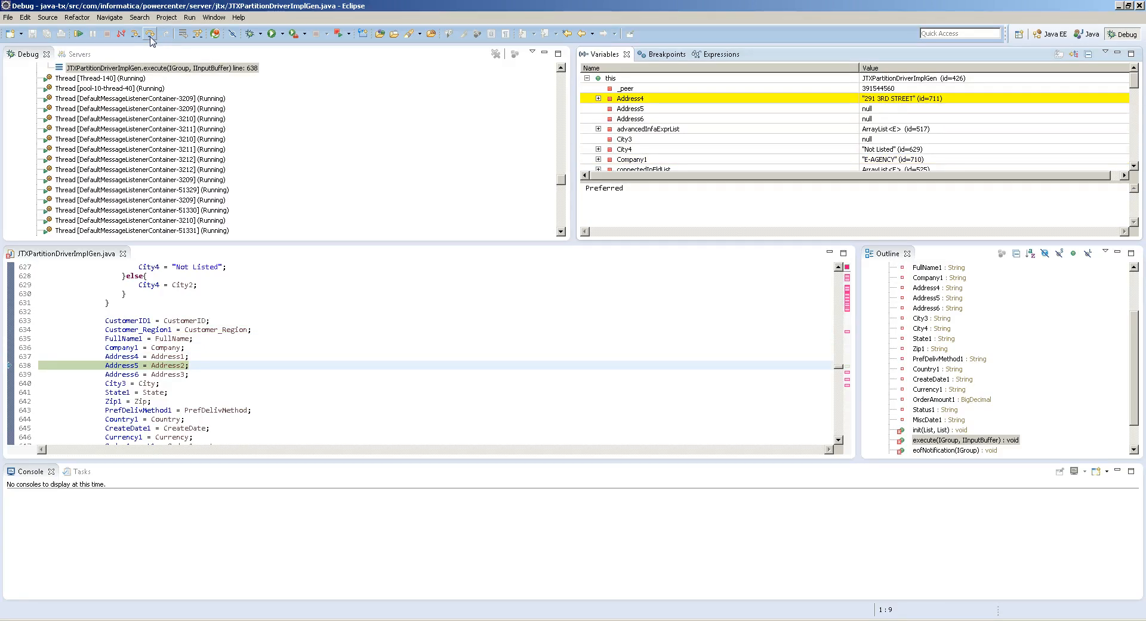
left_click(150, 33)
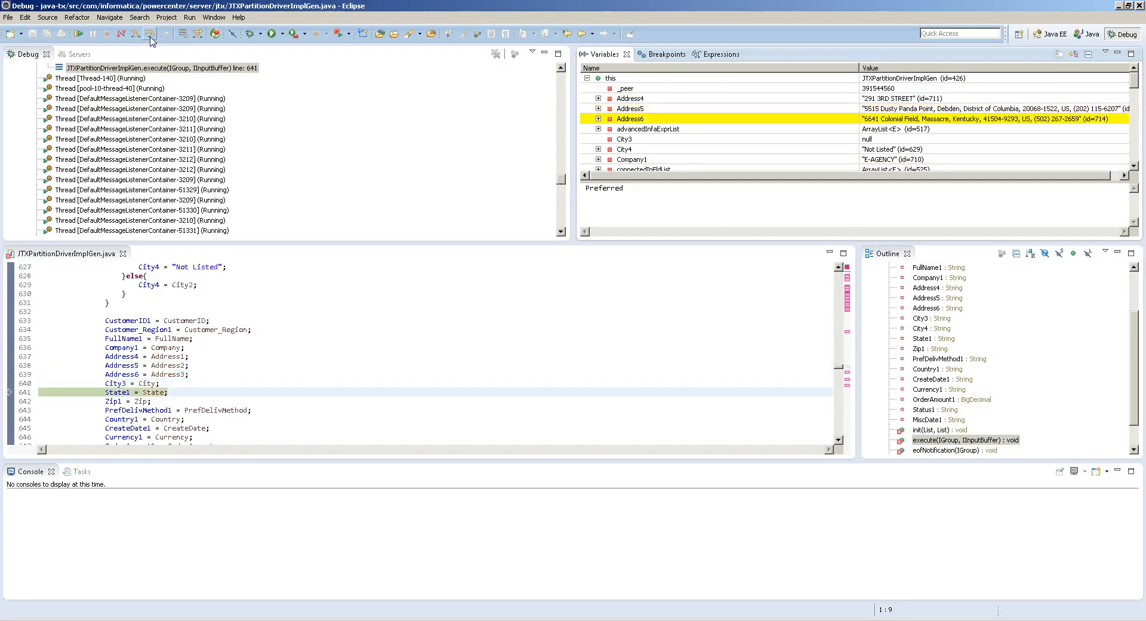
left_click(150, 33)
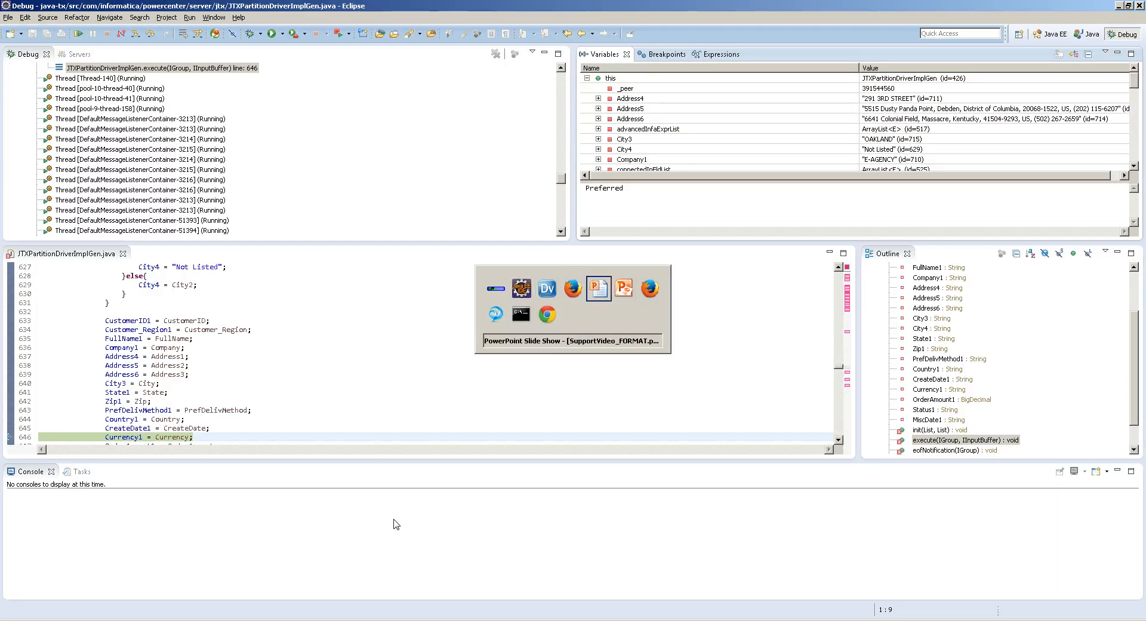
Return to the PowerPoint slide show on the Demo slide.
left_click(598, 288)
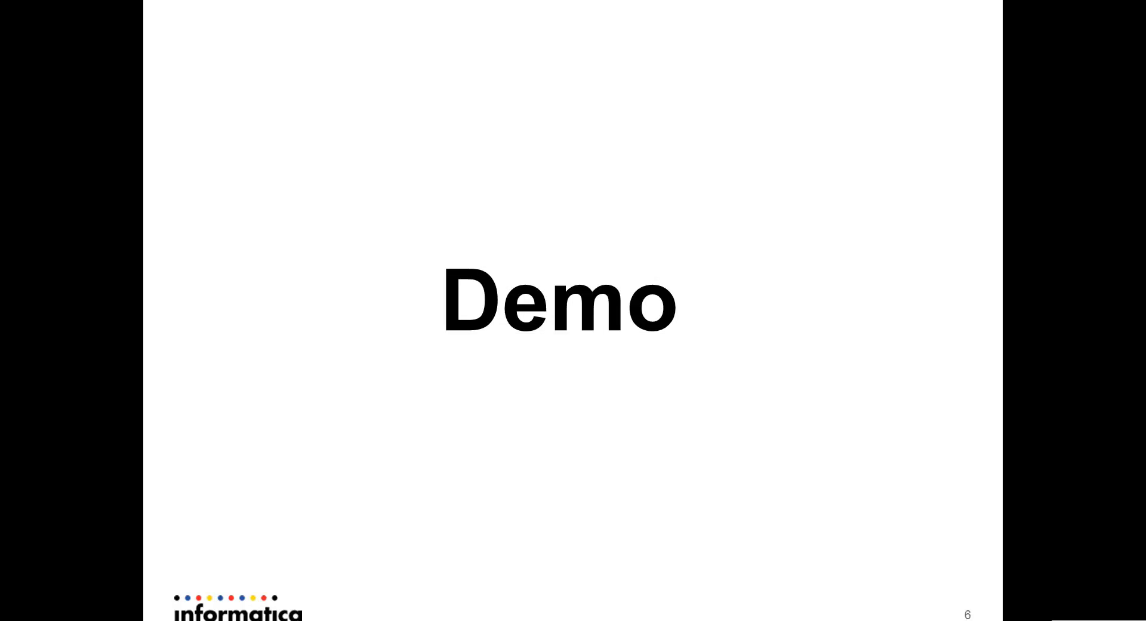